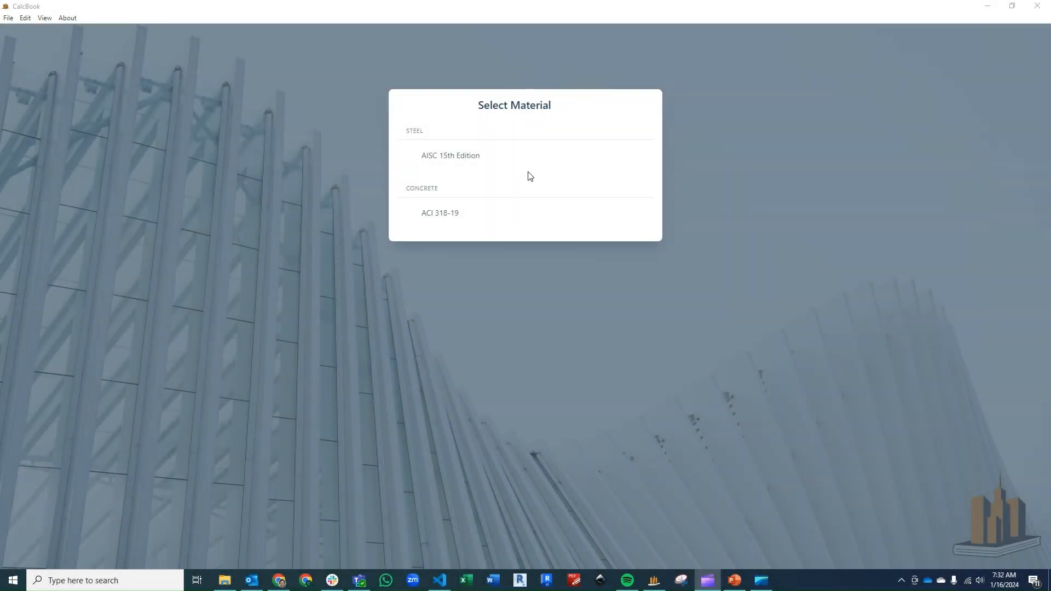
{"action": "mouse_move", "coordinate": [510, 218]}
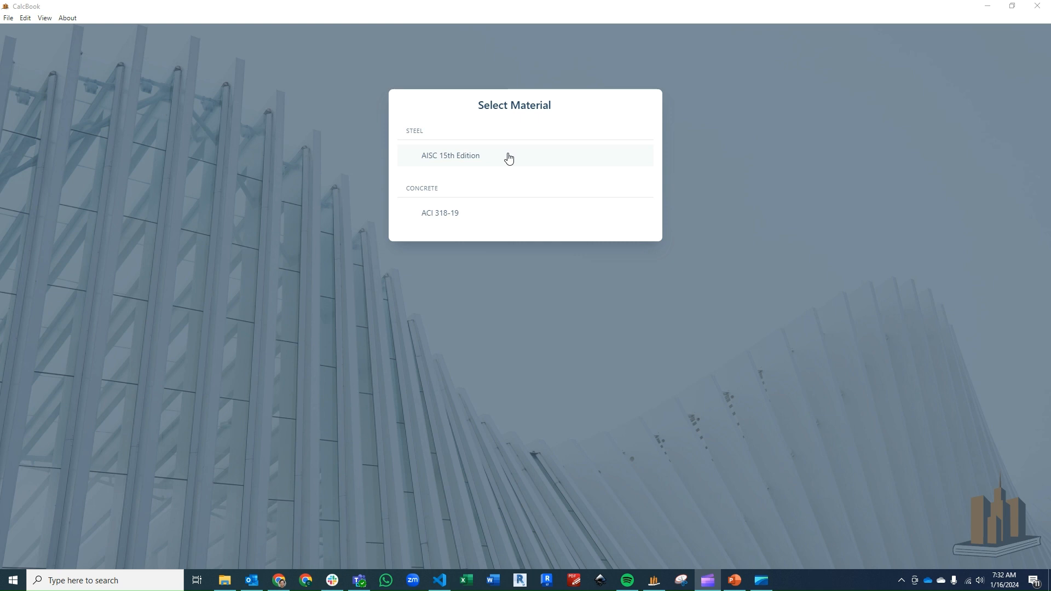
Create an AISC 15th Edition Steel Member calculation with Ch. F major-axis flexure design
{"action": "left_click", "coordinate": [450, 155]}
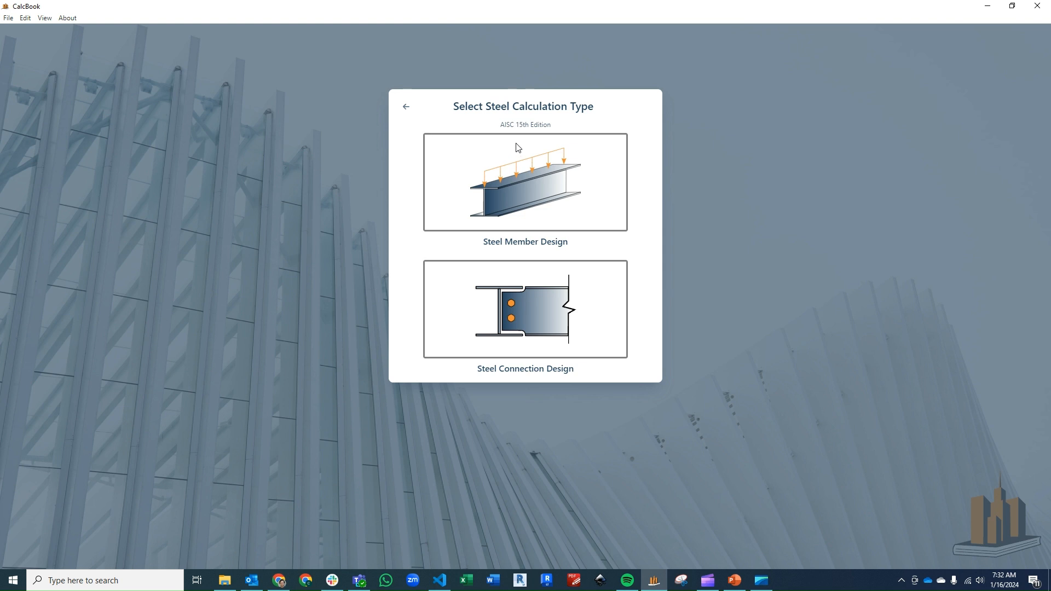
{"action": "left_click", "coordinate": [525, 182]}
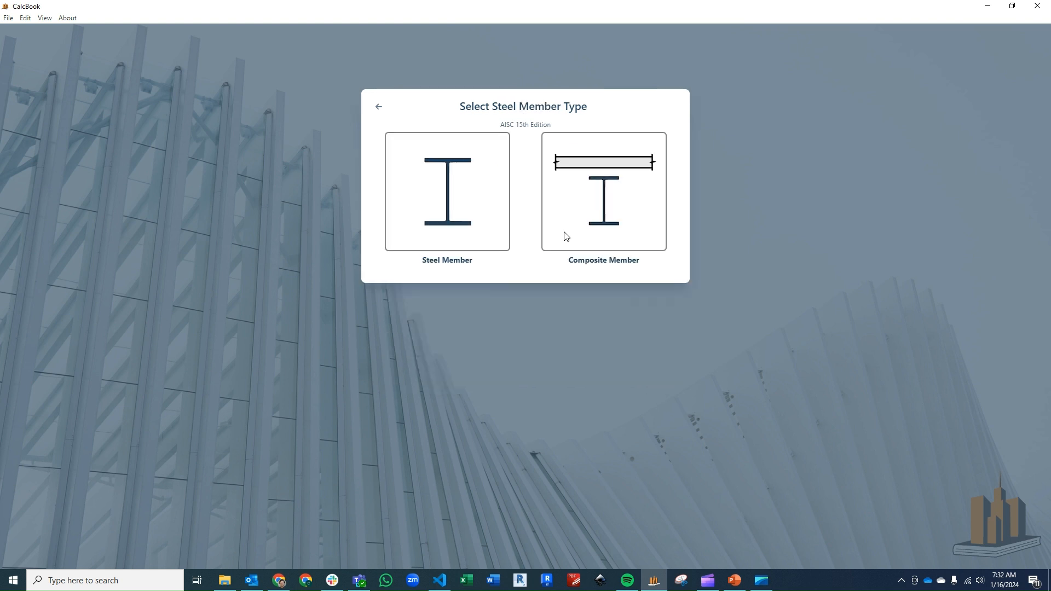
{"action": "left_click", "coordinate": [447, 192]}
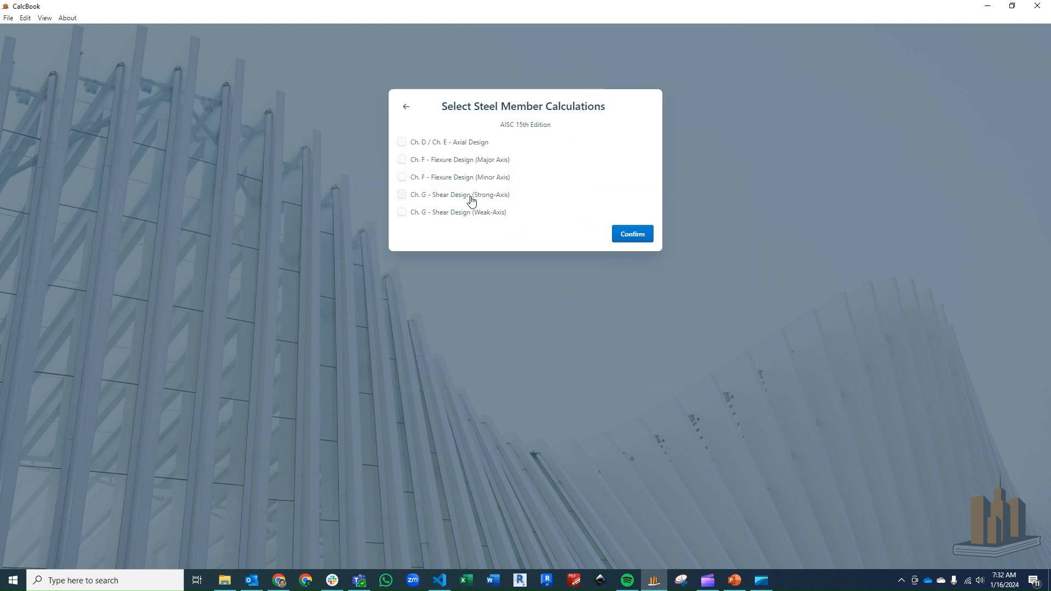
{"action": "left_click", "coordinate": [401, 160]}
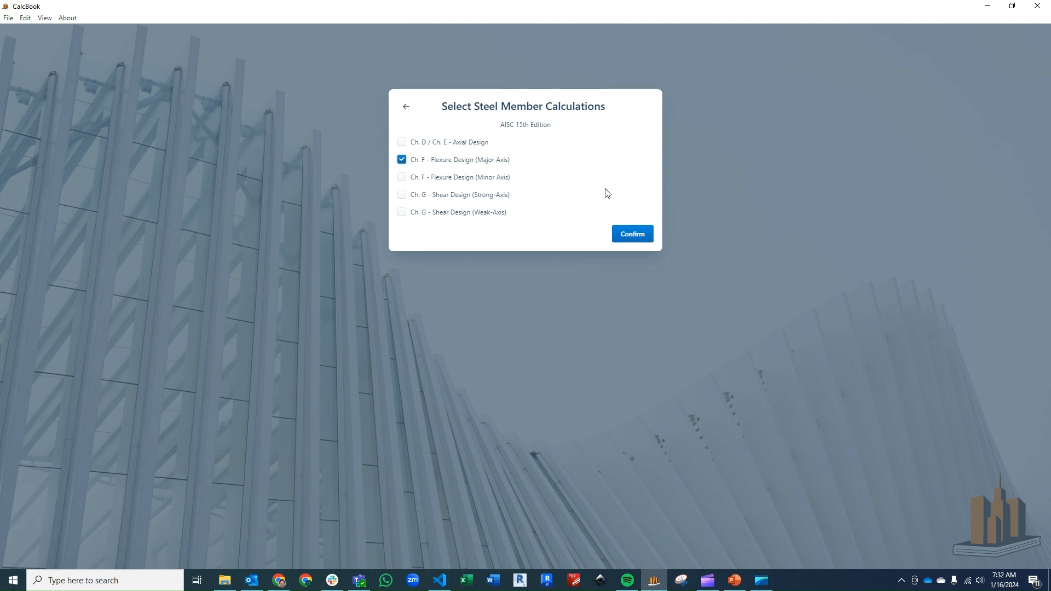
{"action": "left_click", "coordinate": [631, 233]}
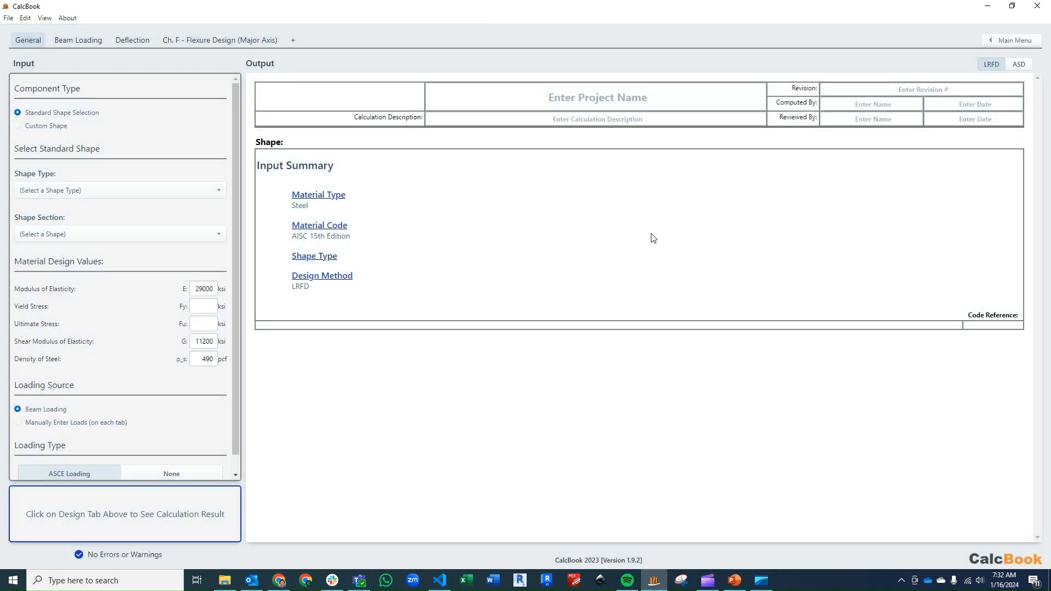
{"action": "mouse_move", "coordinate": [118, 194]}
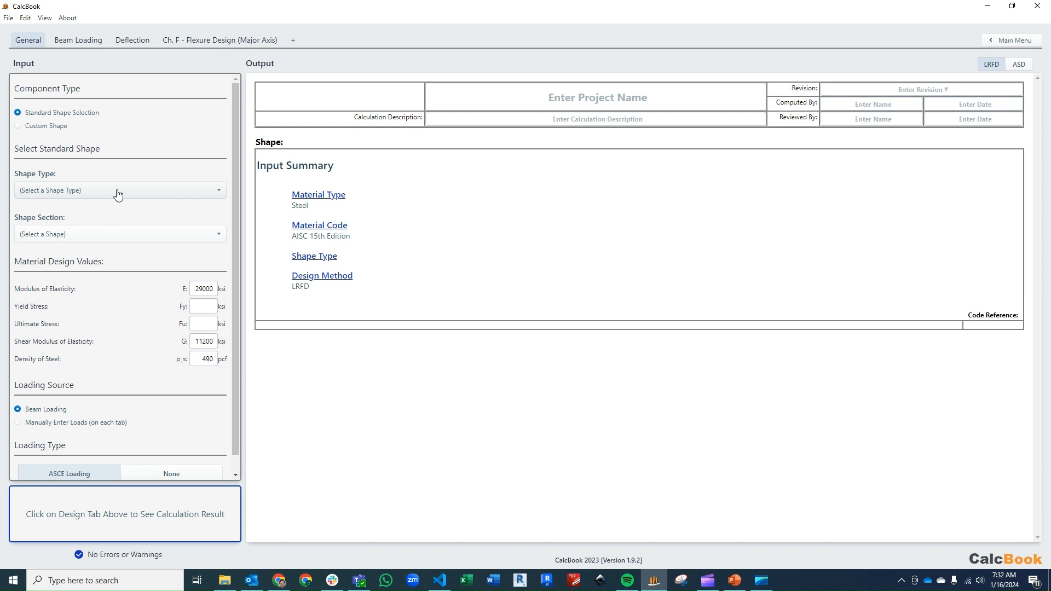
Assign a W8X21 W-shape section, then go to the Beam Loading inputs
{"action": "left_click", "coordinate": [120, 190]}
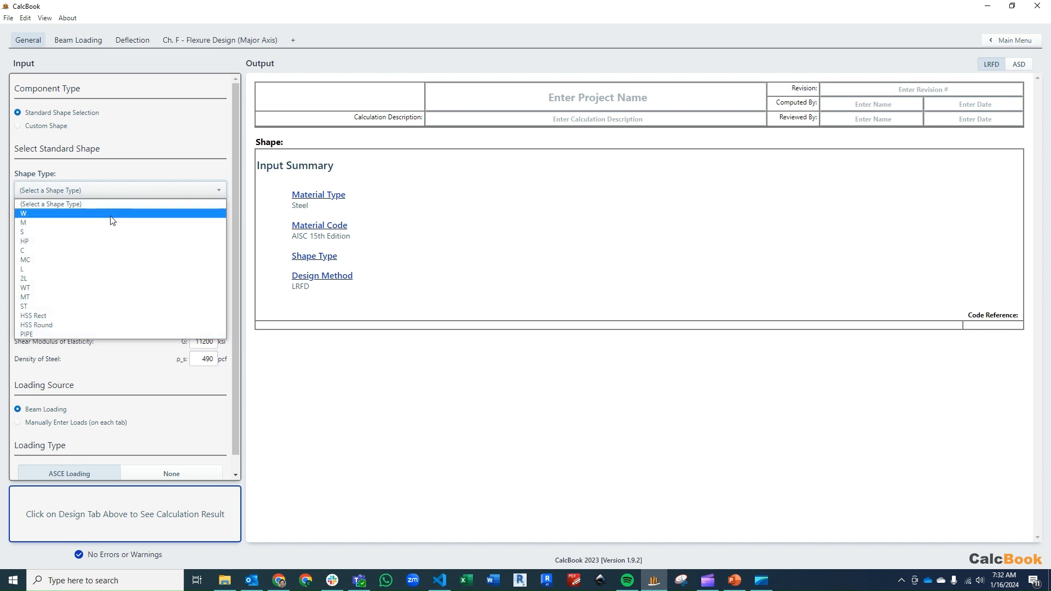
{"action": "left_click", "coordinate": [23, 213]}
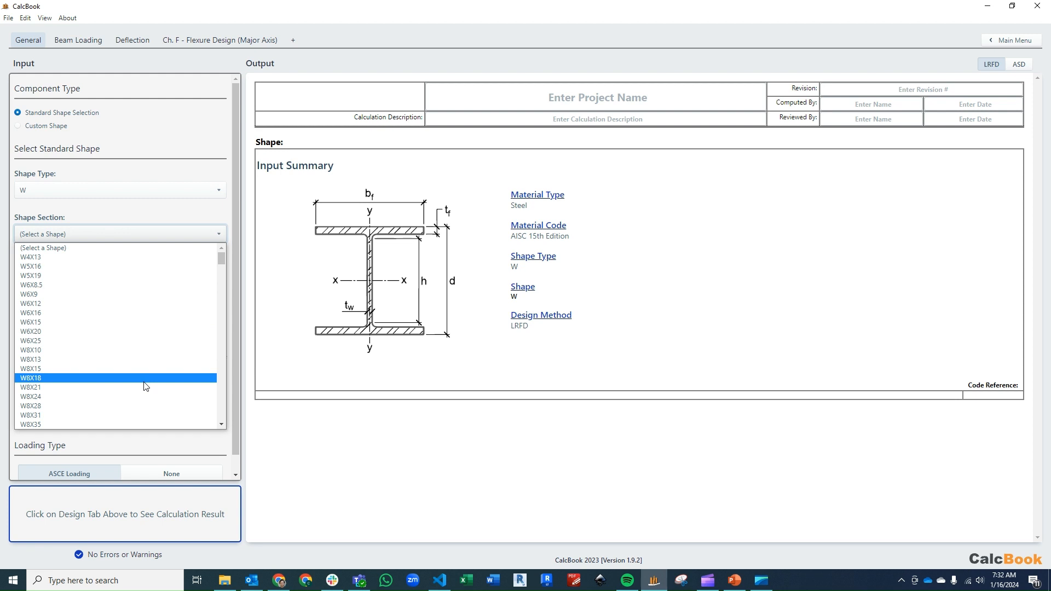
{"action": "left_click", "coordinate": [30, 387]}
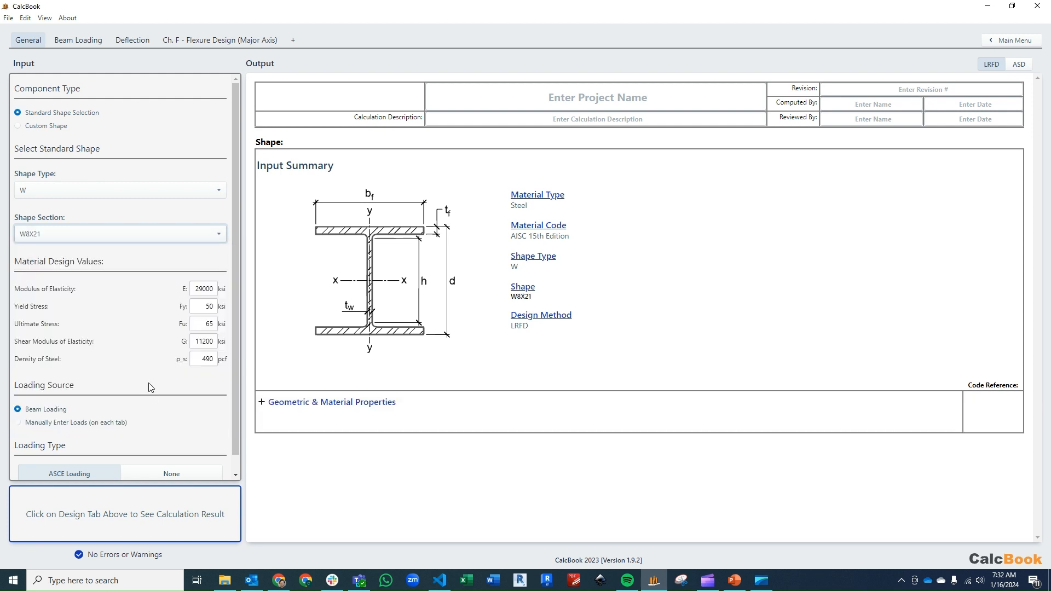
{"action": "scroll", "scroll_direction": "down", "scroll_amount": 3}
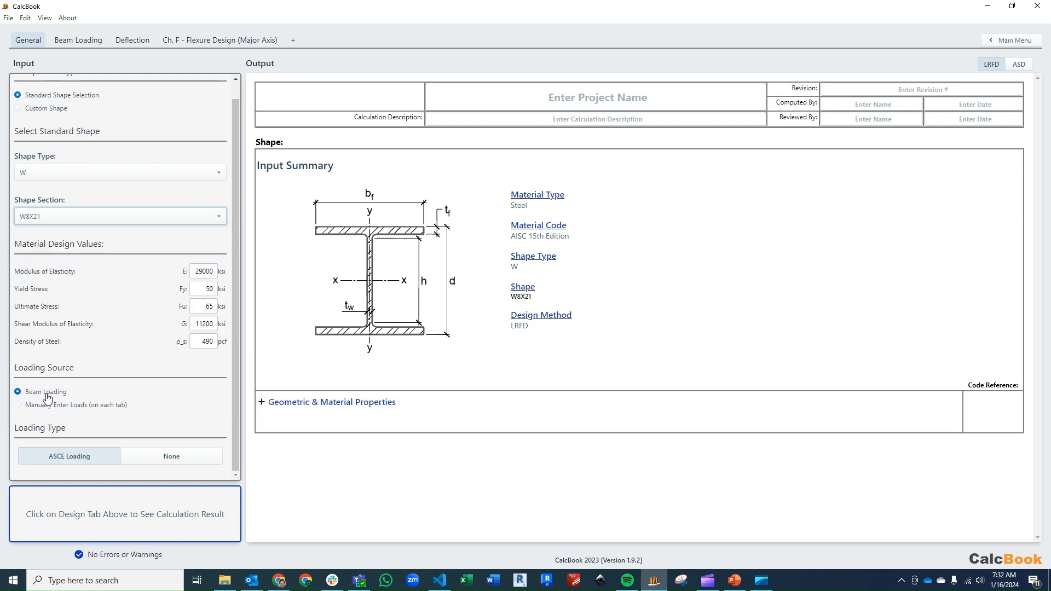
{"action": "mouse_move", "coordinate": [69, 461]}
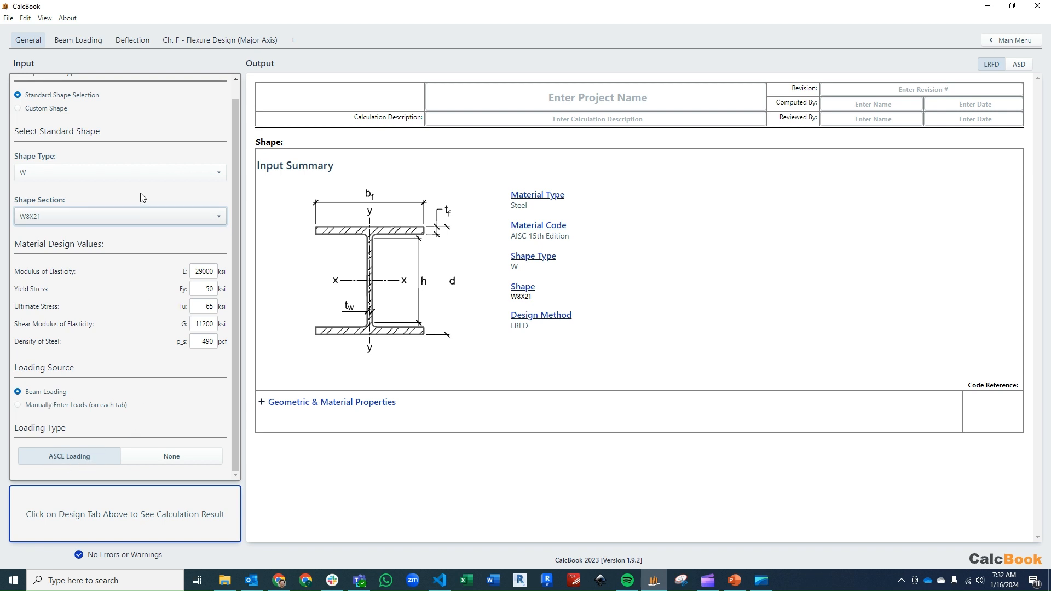
{"action": "left_click", "coordinate": [77, 40]}
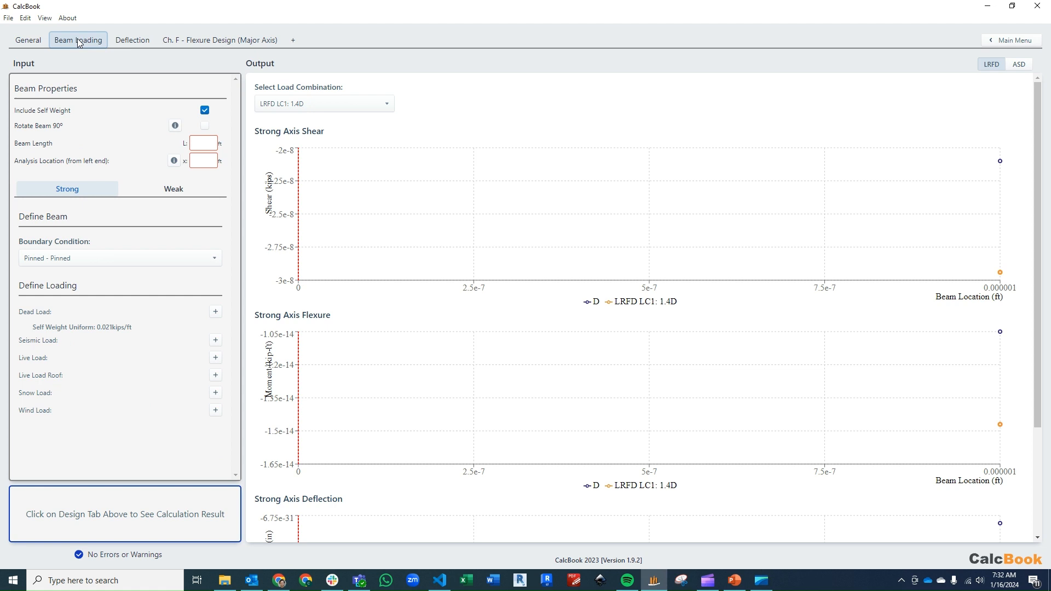
{"action": "mouse_move", "coordinate": [205, 110]}
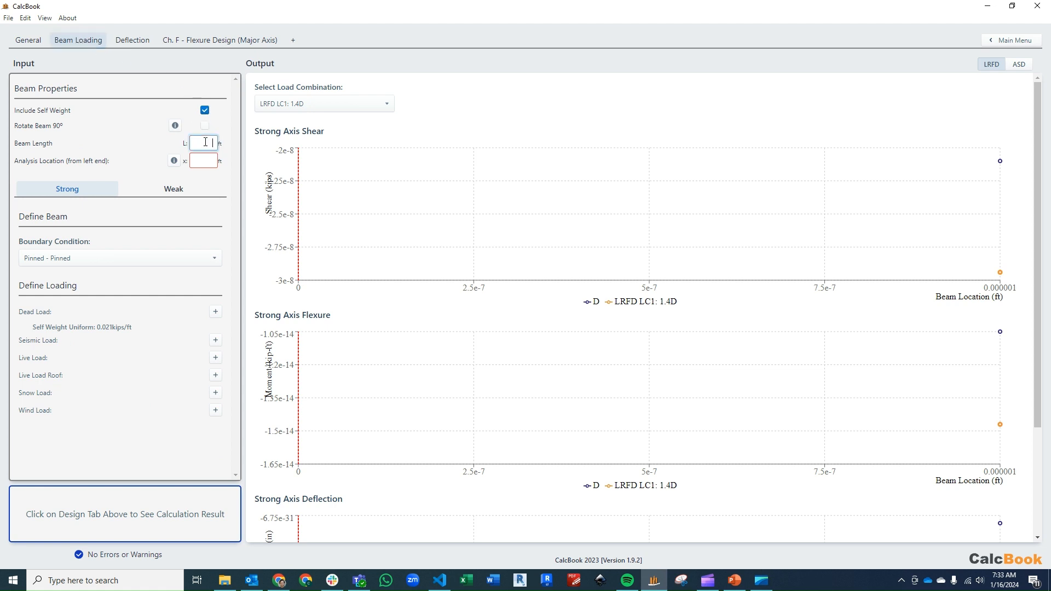
Set beam length to 20 ft and analysis location to 15 ft, reviewing the deflection chart
{"action": "type", "text": "20"}
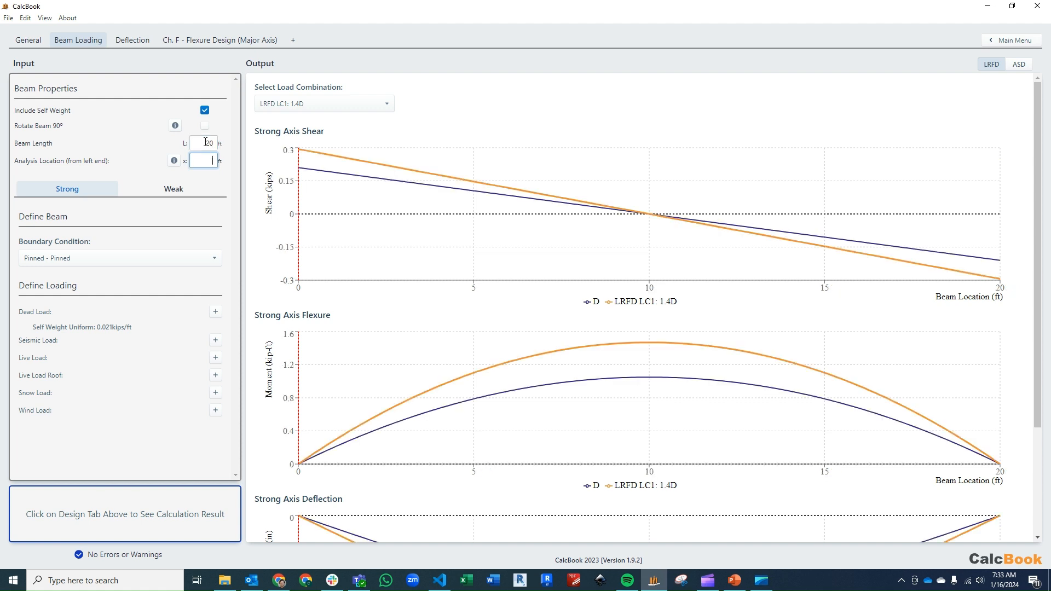
{"action": "type", "text": "15"}
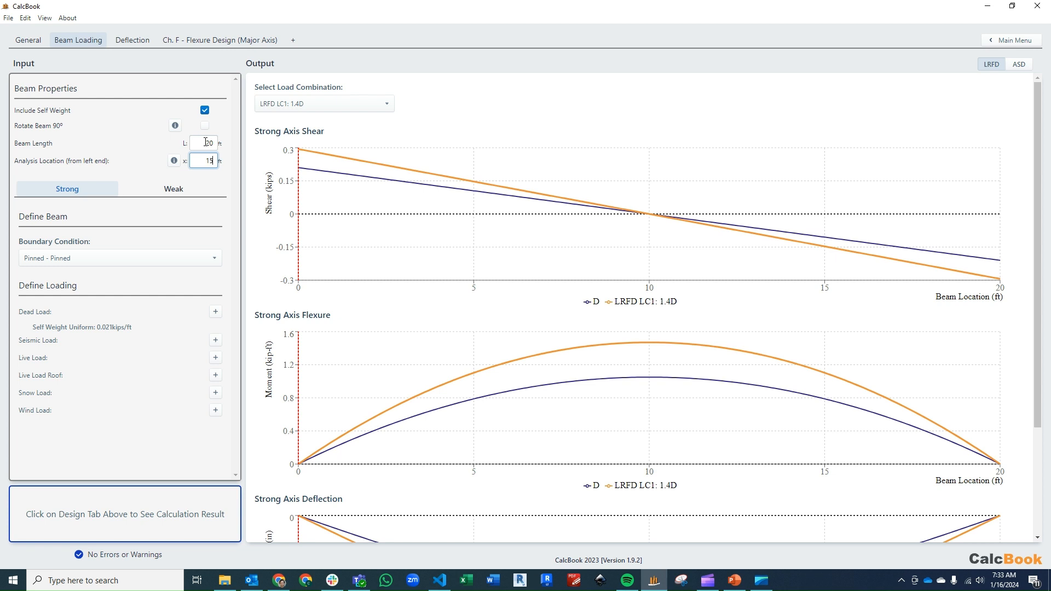
{"action": "mouse_move", "coordinate": [775, 231]}
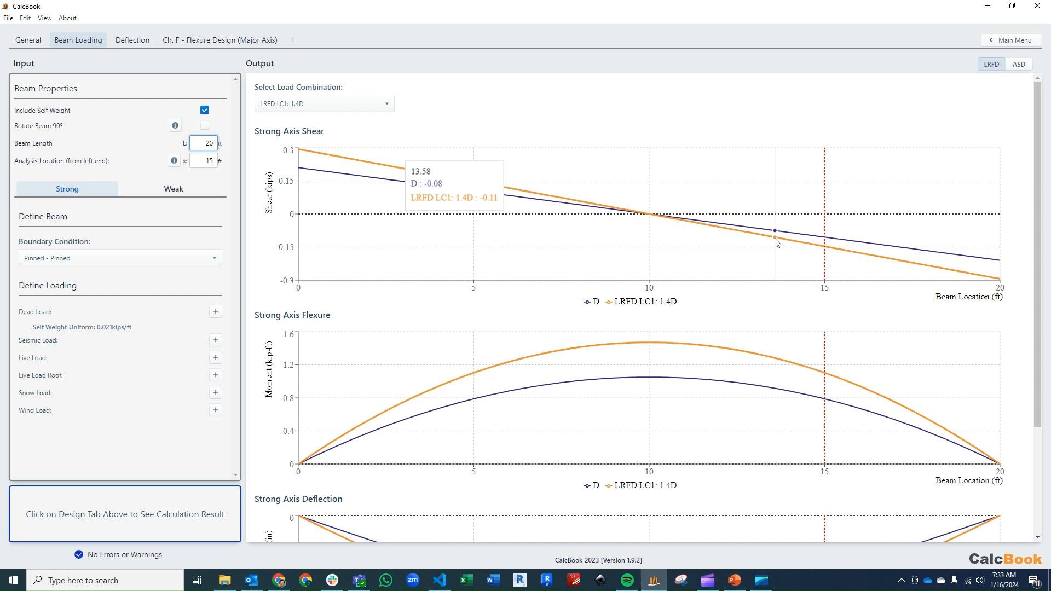
{"action": "mouse_move", "coordinate": [831, 197]}
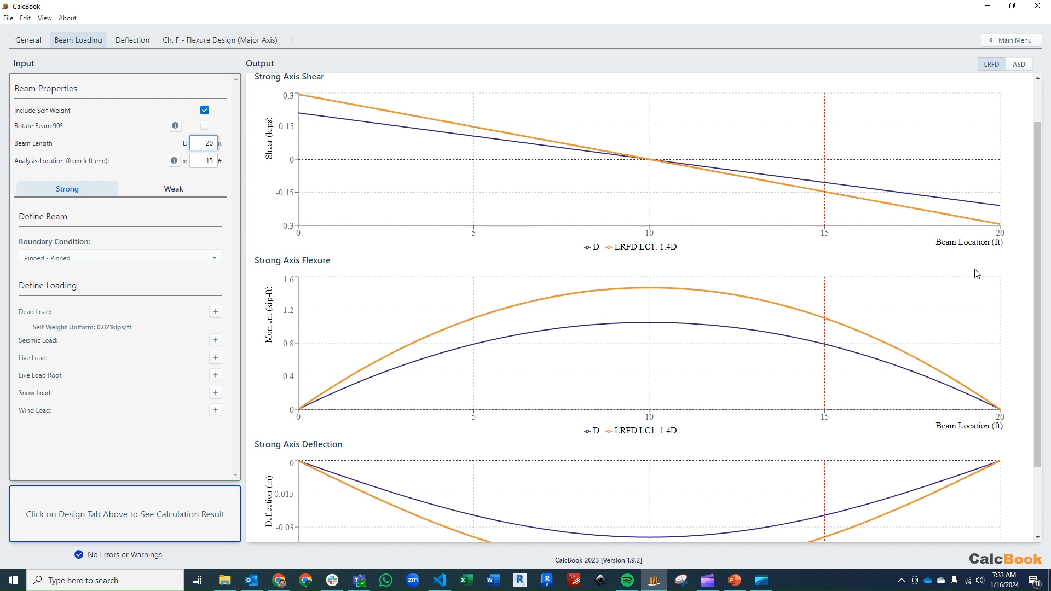
{"action": "scroll", "scroll_direction": "down", "scroll_amount": 3}
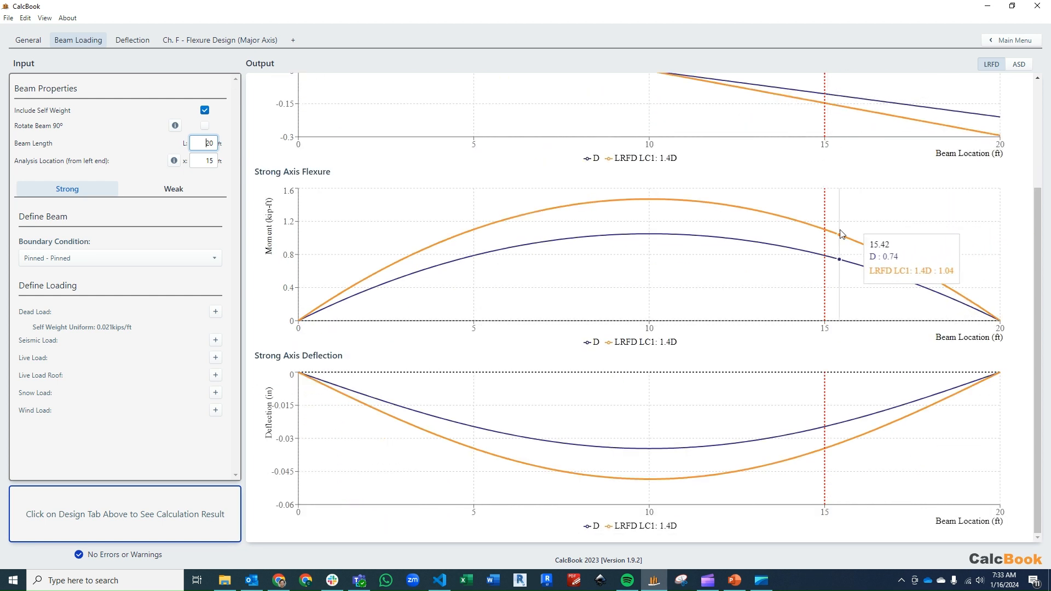
{"action": "mouse_move", "coordinate": [828, 412]}
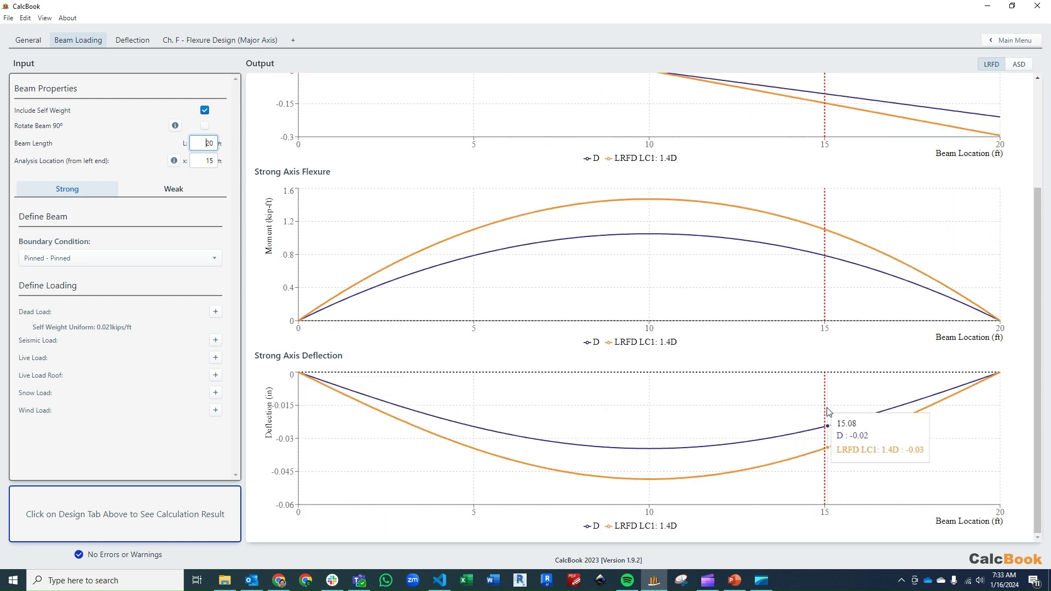
{"action": "mouse_move", "coordinate": [827, 426]}
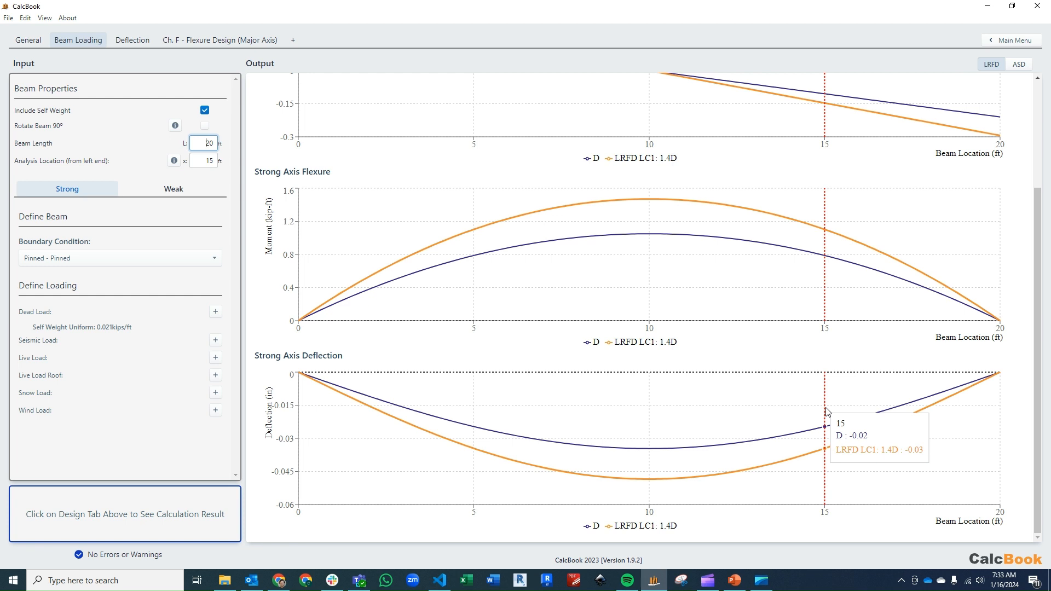
{"action": "left_click", "coordinate": [204, 161]}
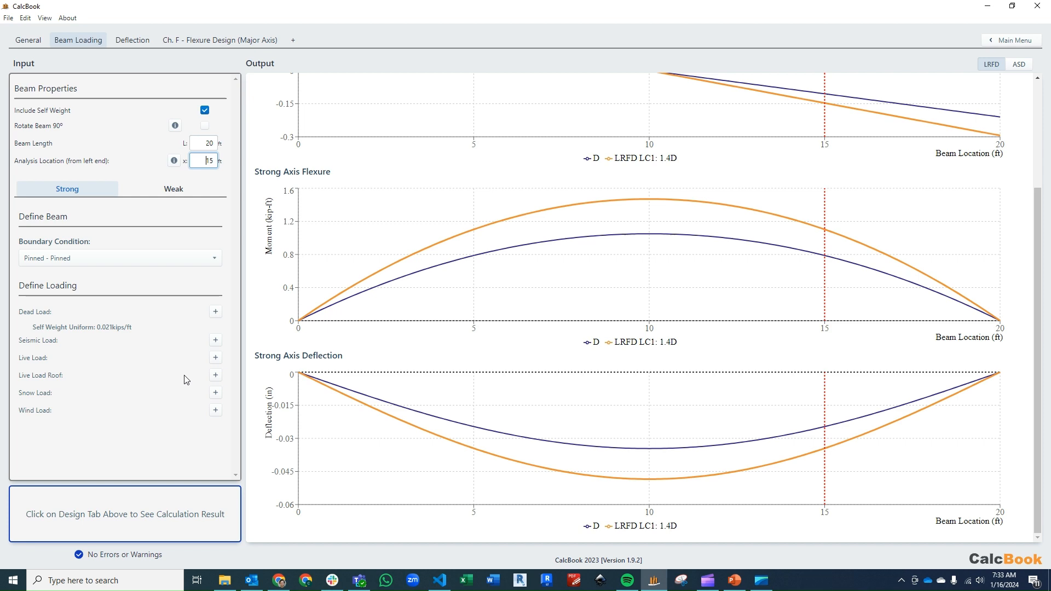
{"action": "mouse_move", "coordinate": [168, 376]}
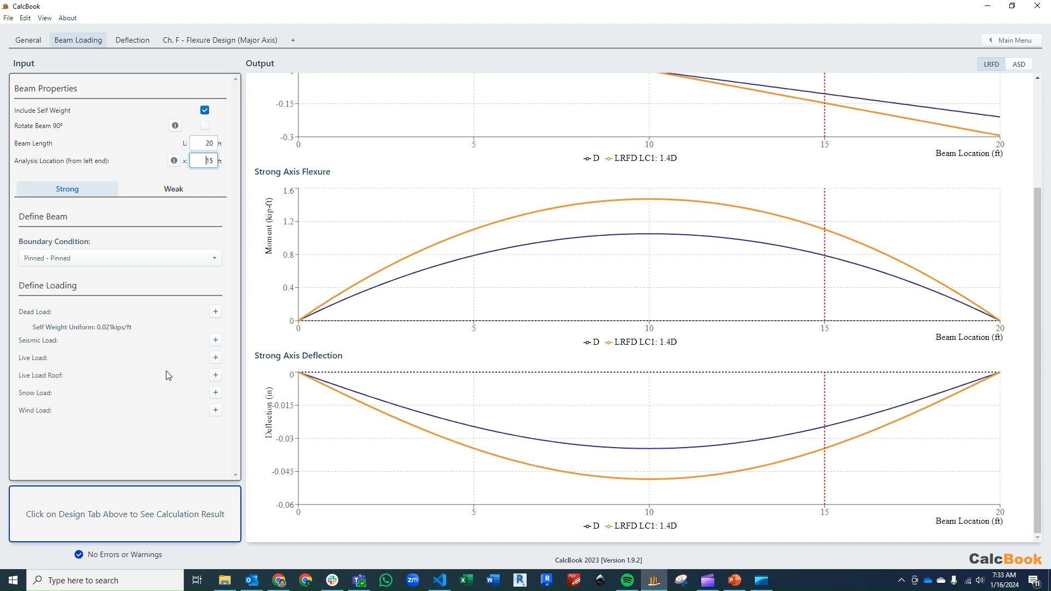
Add dead point loads of 3 kip at 3.5 ft and 5 kip
{"action": "left_click", "coordinate": [215, 311]}
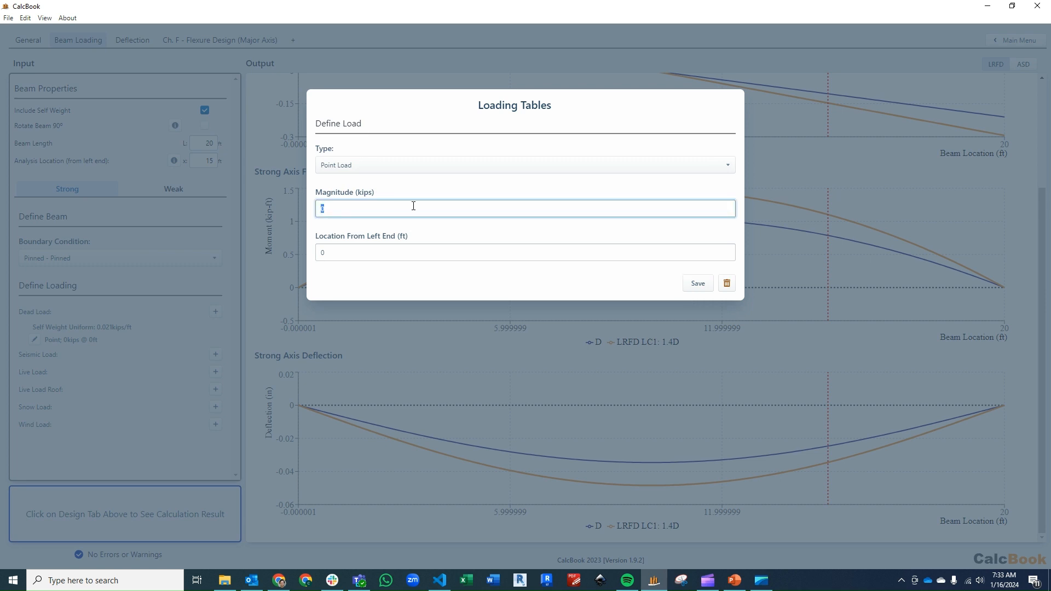
{"action": "type", "text": "3"}
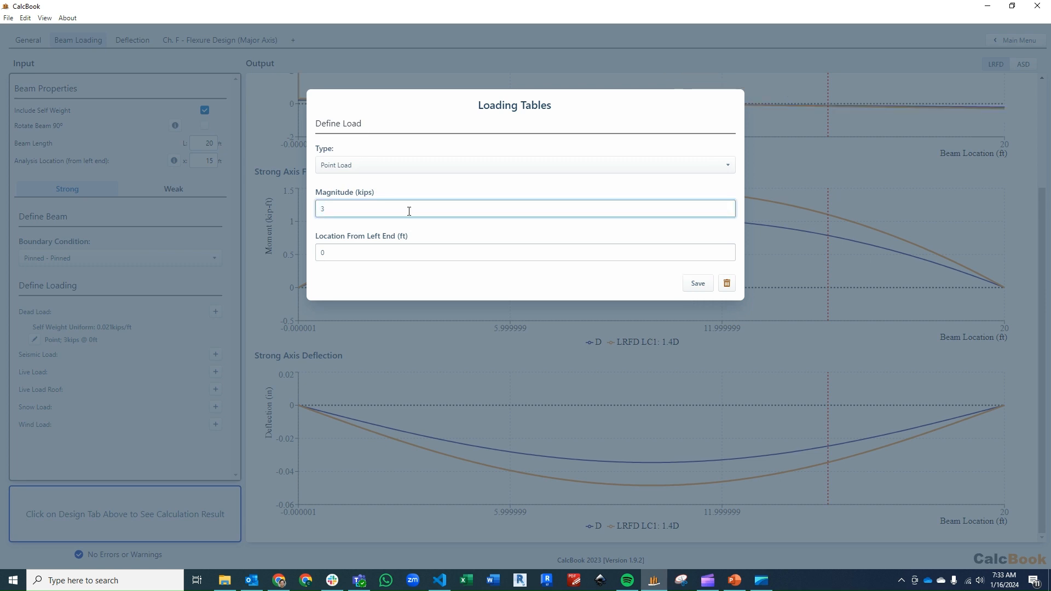
{"action": "type", "text": "3.5"}
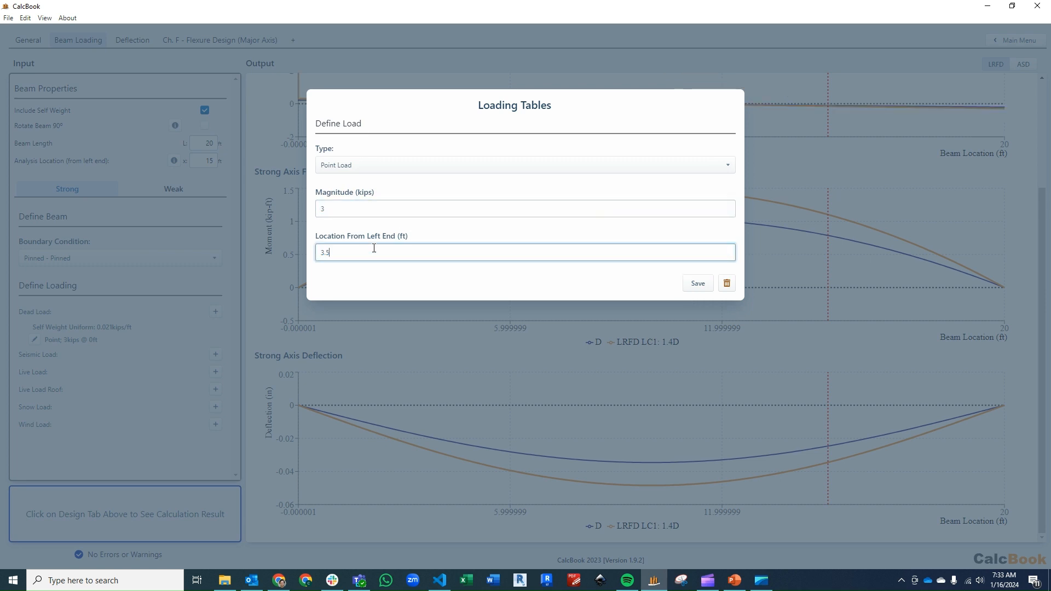
{"action": "left_click", "coordinate": [696, 283]}
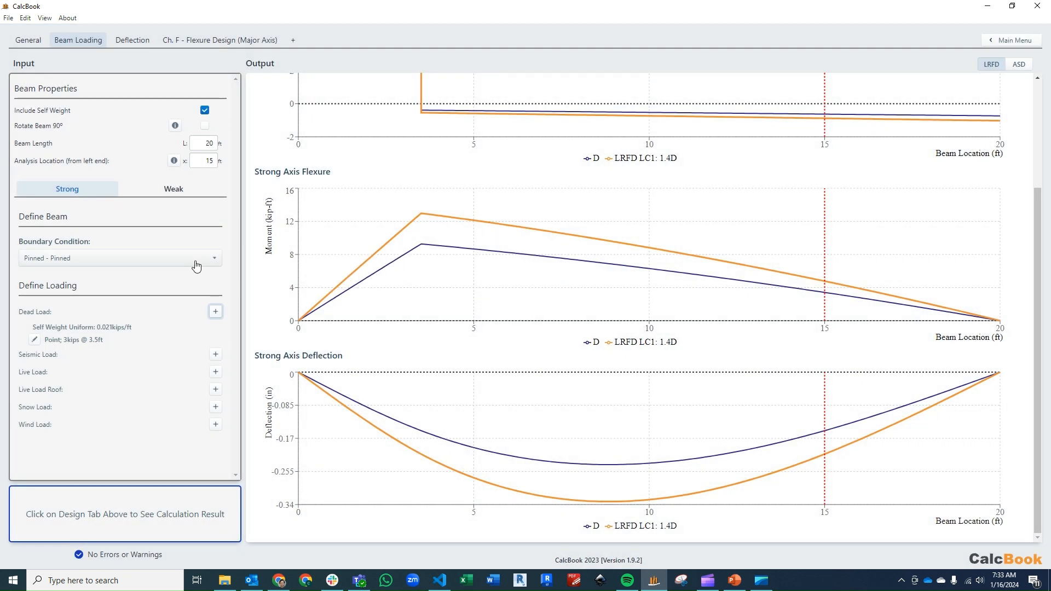
{"action": "left_click", "coordinate": [215, 311]}
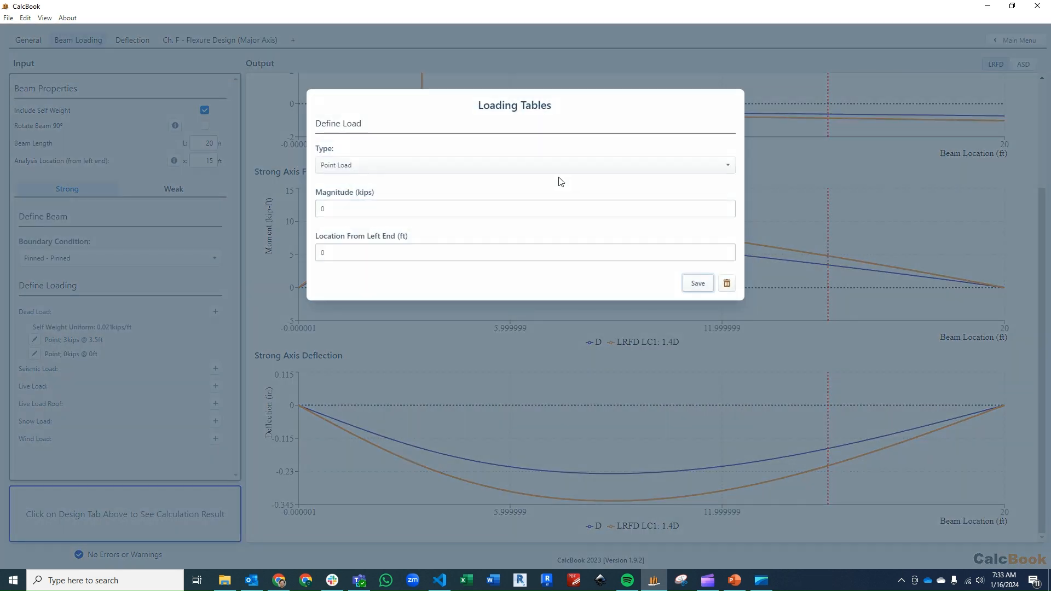
{"action": "left_click", "coordinate": [524, 209]}
{"action": "type", "text": "13"}
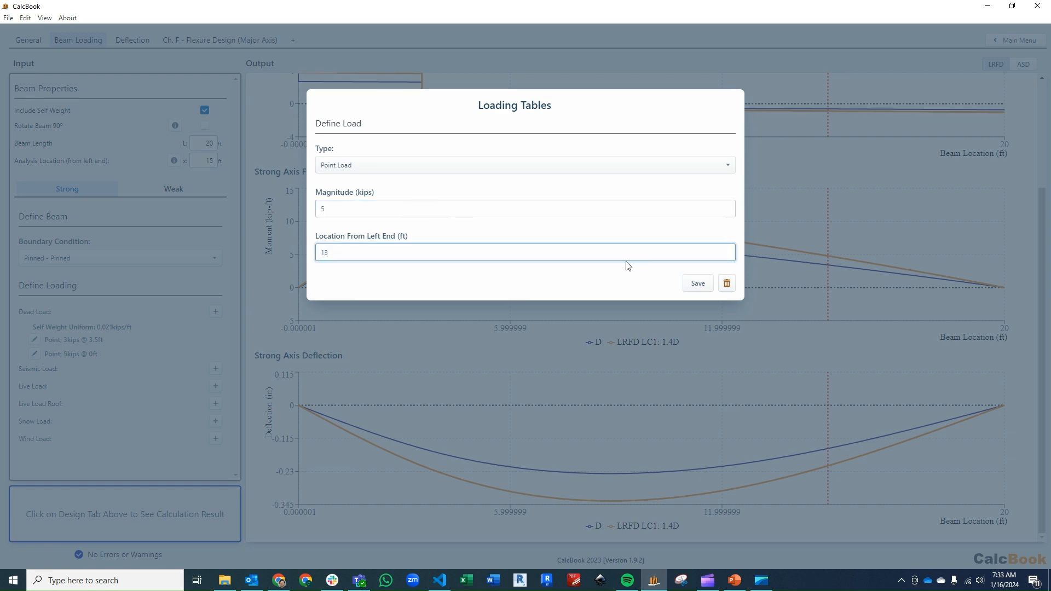
Add a 1.5 kip/ft uniform live load and save it
{"action": "left_click", "coordinate": [696, 283]}
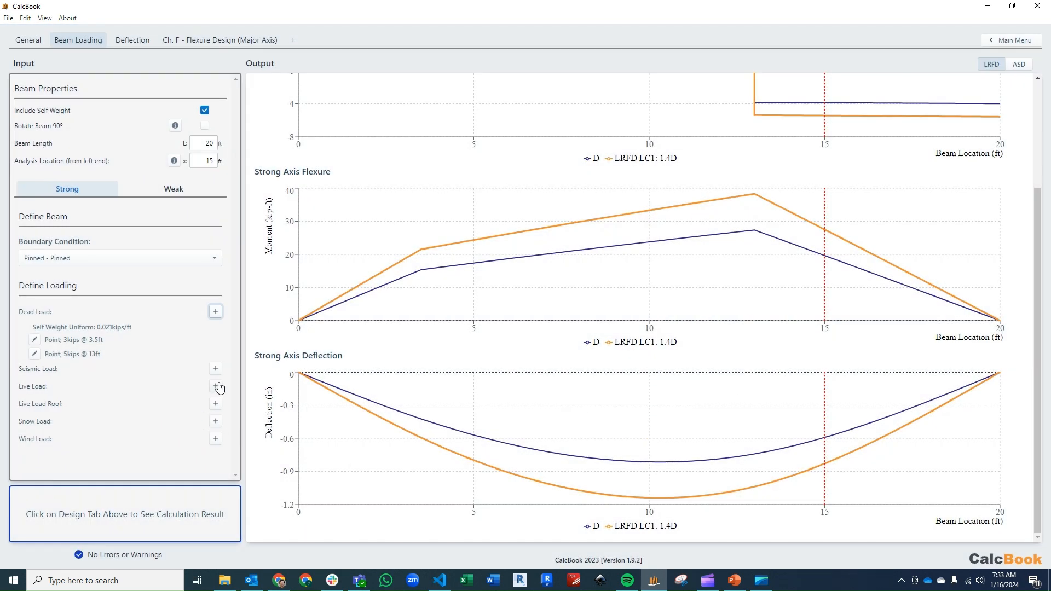
{"action": "left_click", "coordinate": [215, 386]}
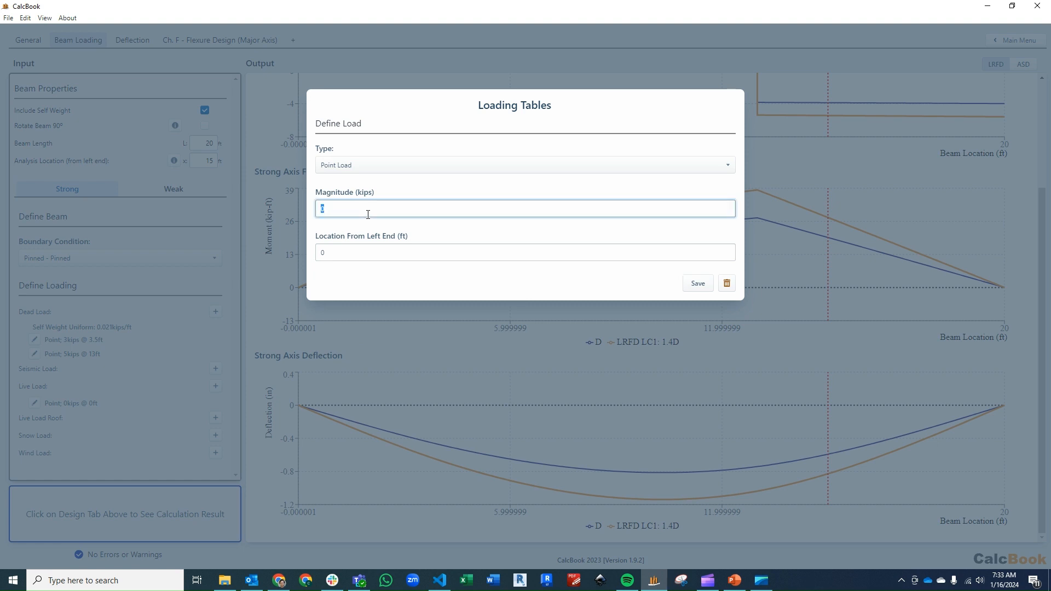
{"action": "type", "text": "1.5"}
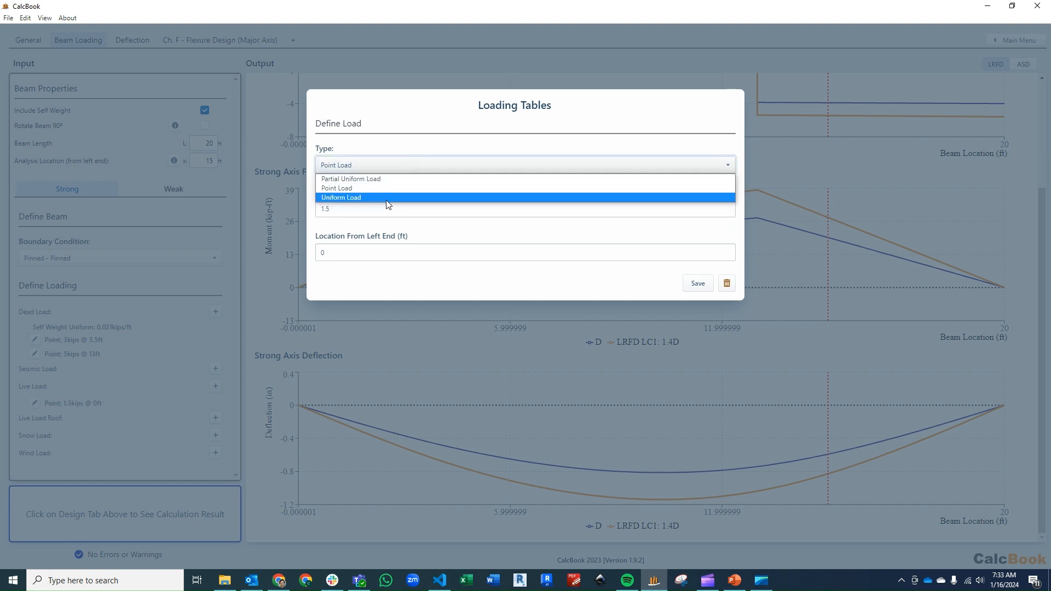
{"action": "left_click", "coordinate": [340, 197]}
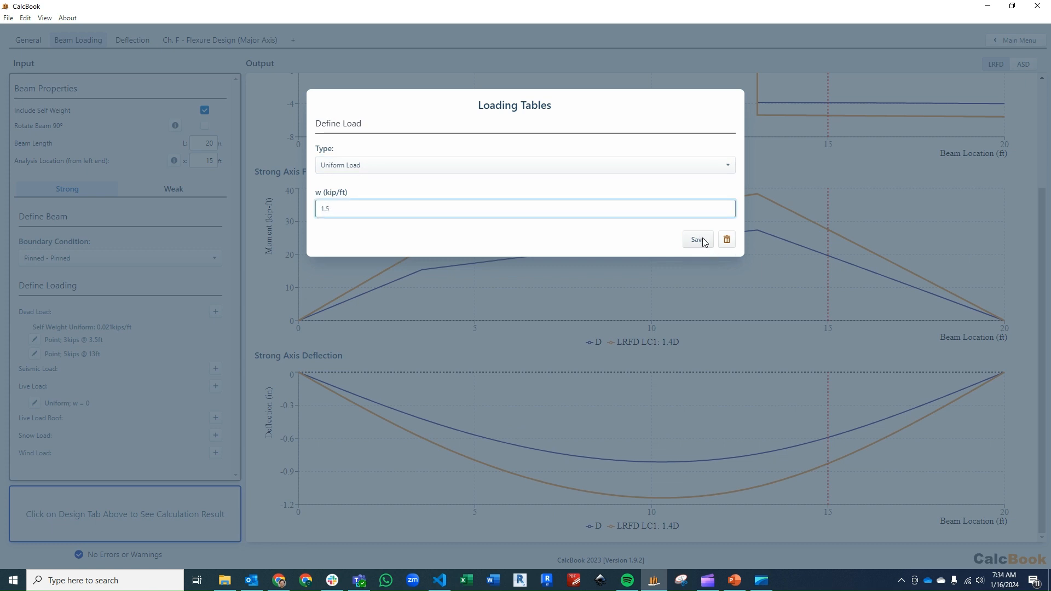
{"action": "left_click", "coordinate": [697, 239]}
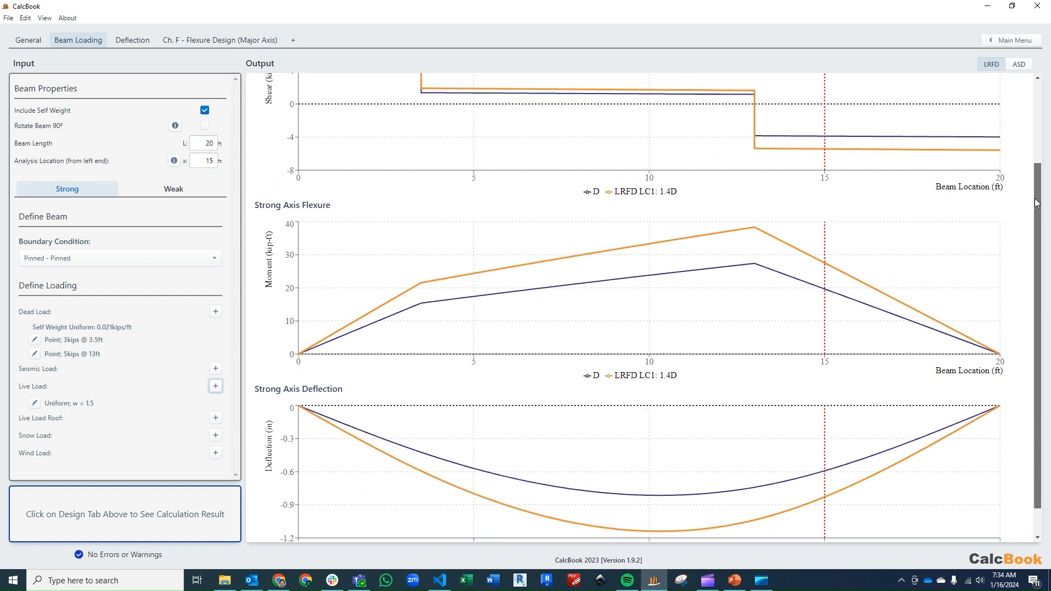
Show diagrams for the Service1: D + (L + Lr) combination and go to the deflection check
{"action": "scroll", "scroll_direction": "down", "scroll_amount": 3}
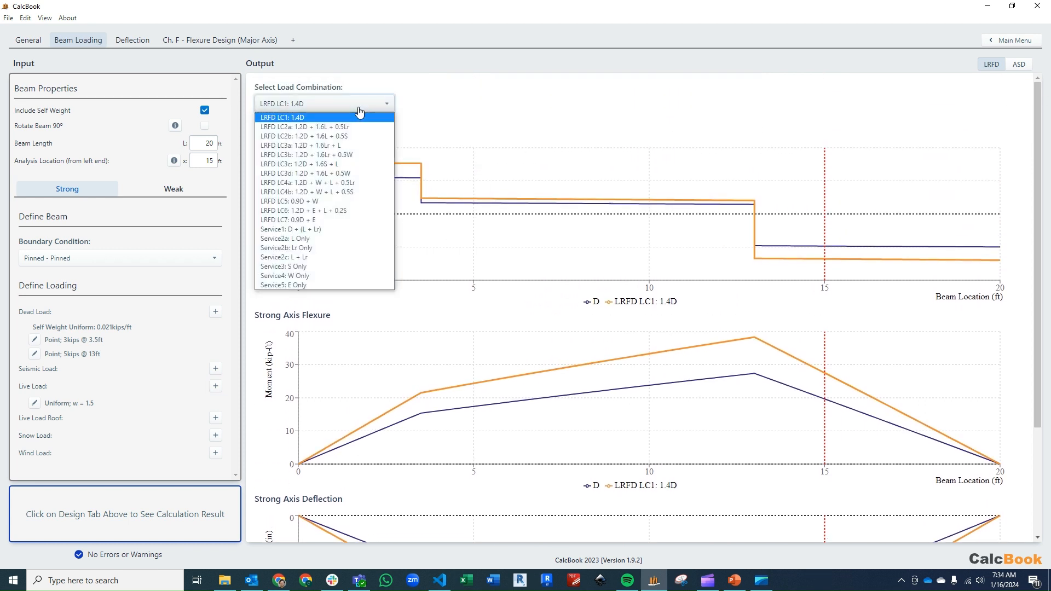
{"action": "mouse_move", "coordinate": [364, 112]}
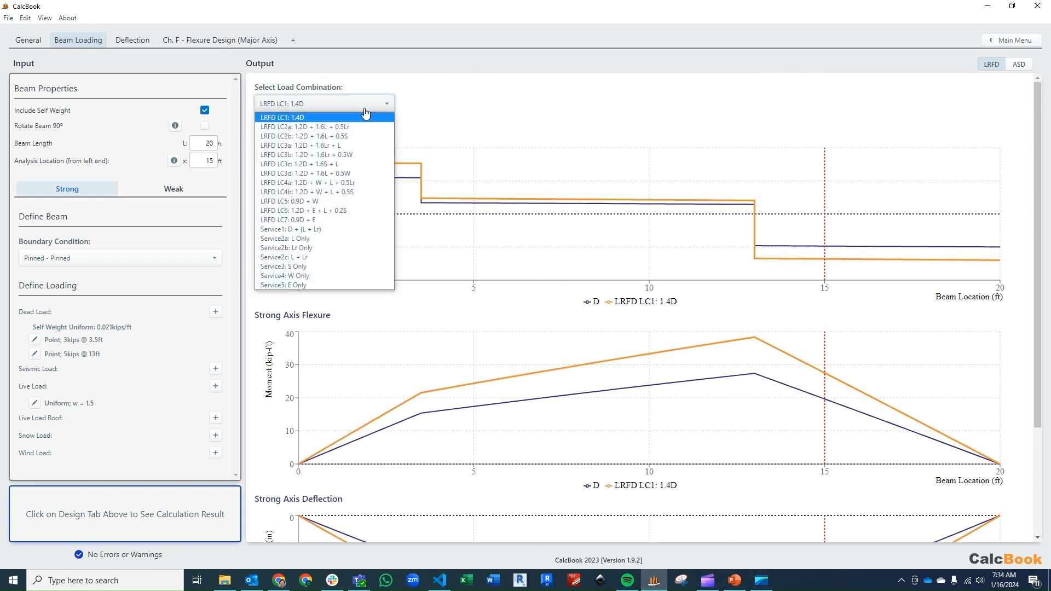
{"action": "mouse_move", "coordinate": [348, 229]}
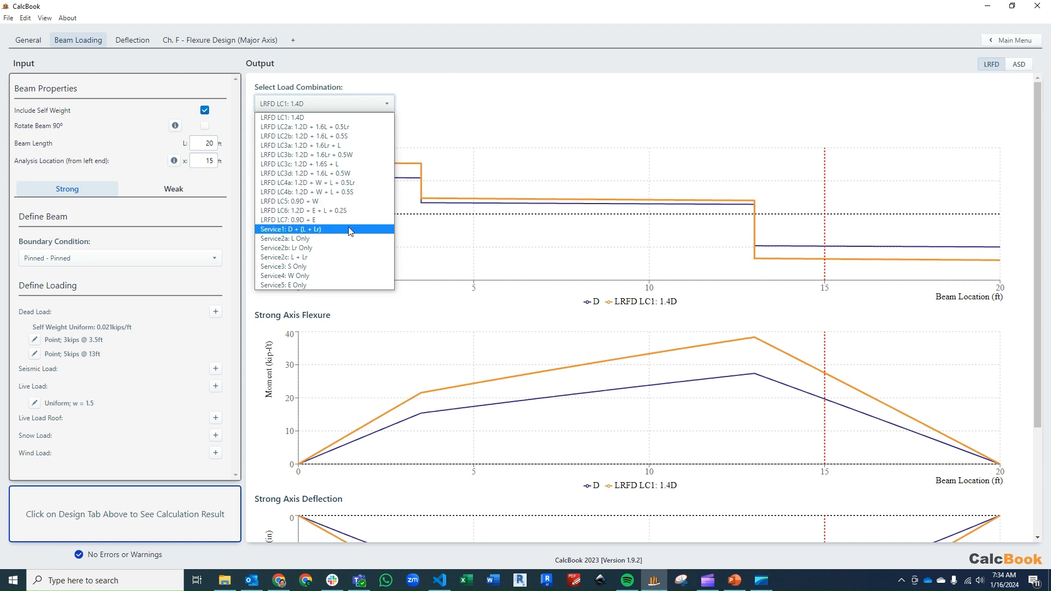
{"action": "mouse_move", "coordinate": [353, 239]}
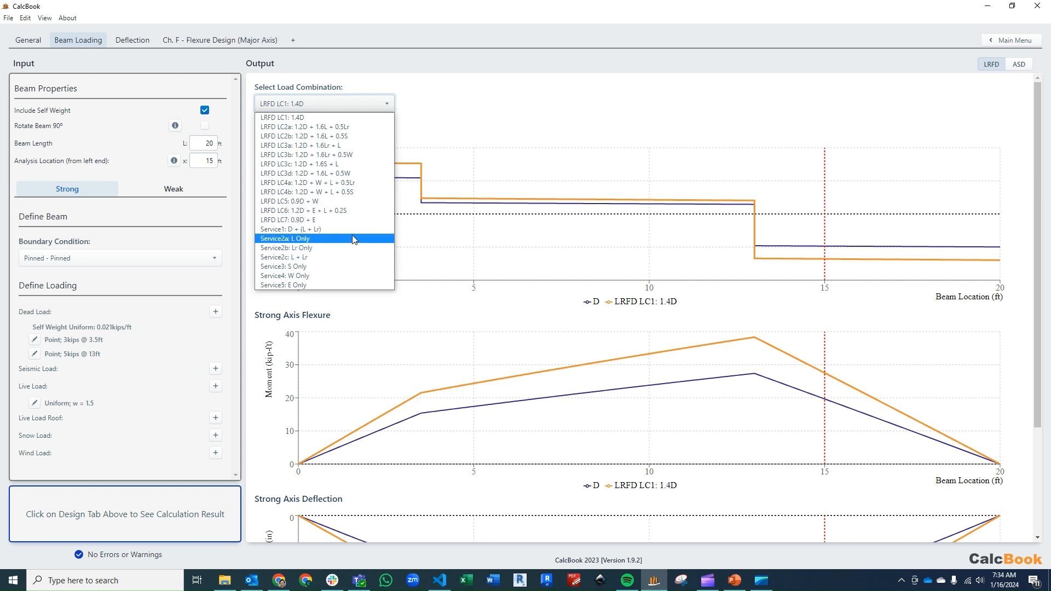
{"action": "mouse_move", "coordinate": [348, 247]}
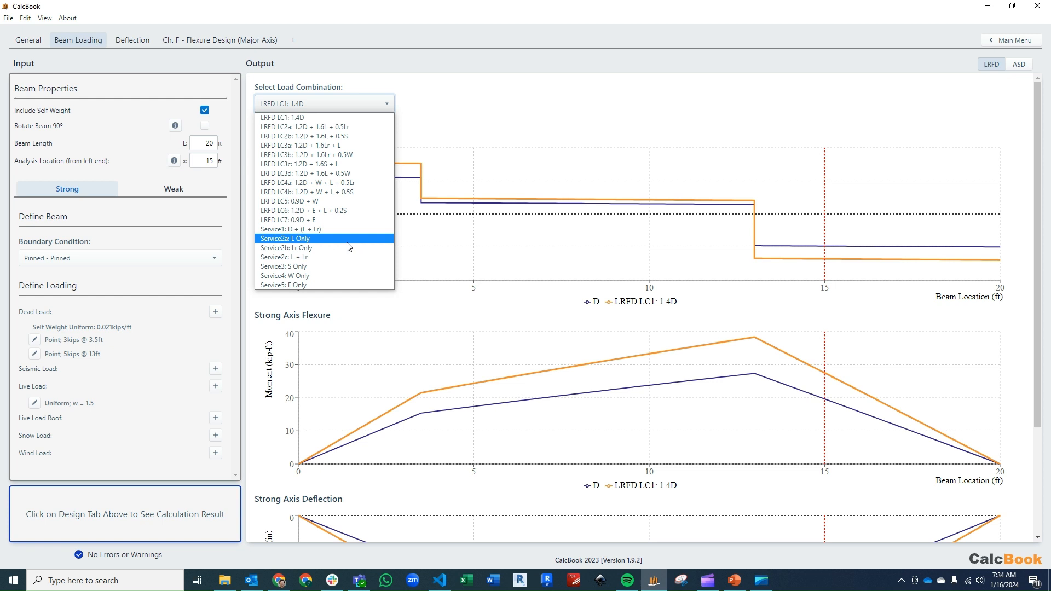
{"action": "mouse_move", "coordinate": [347, 285]}
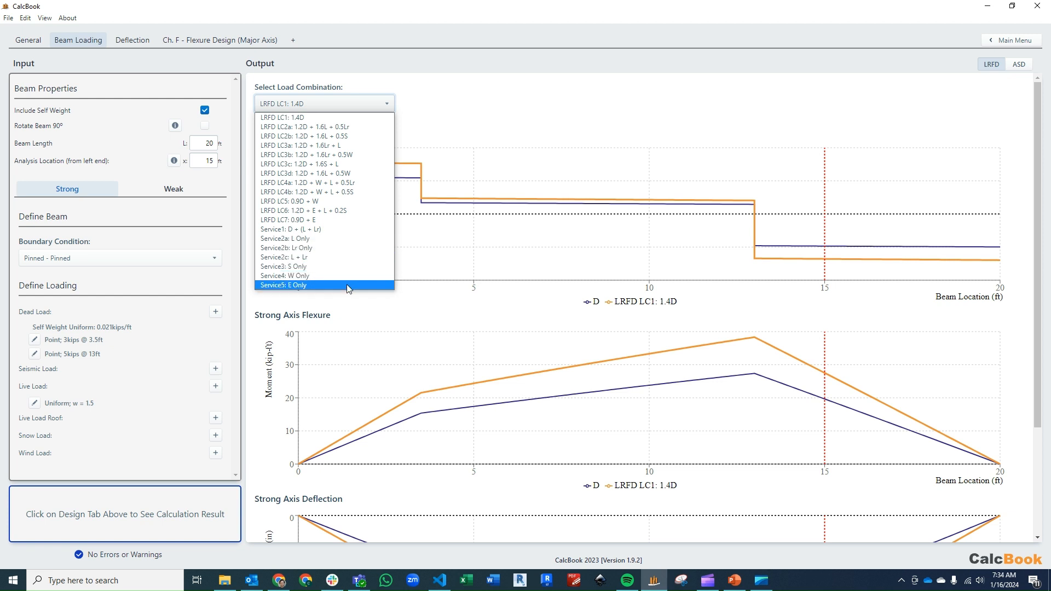
{"action": "mouse_move", "coordinate": [353, 266]}
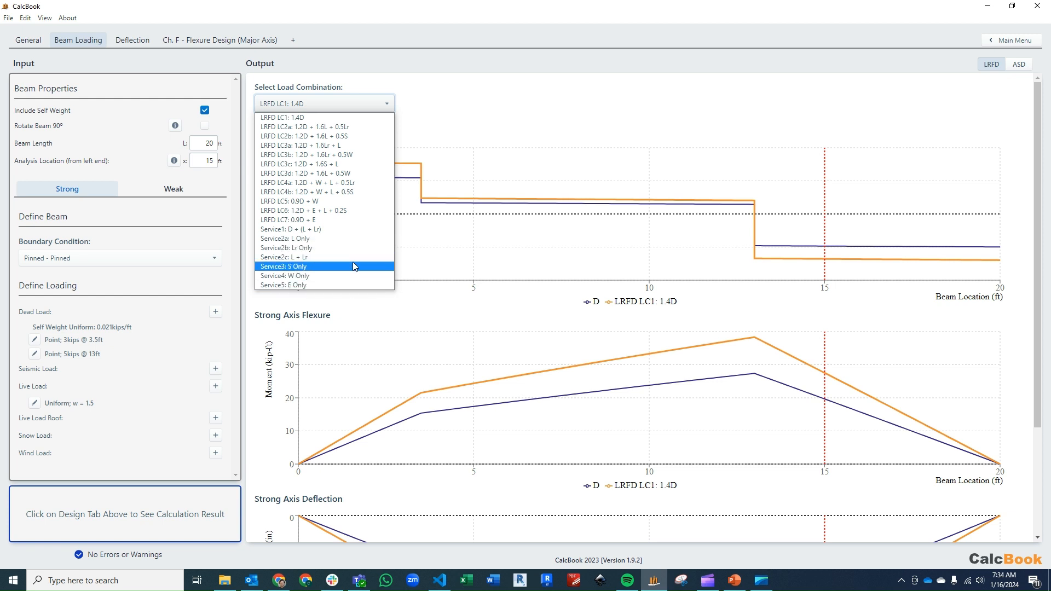
{"action": "left_click", "coordinate": [284, 229]}
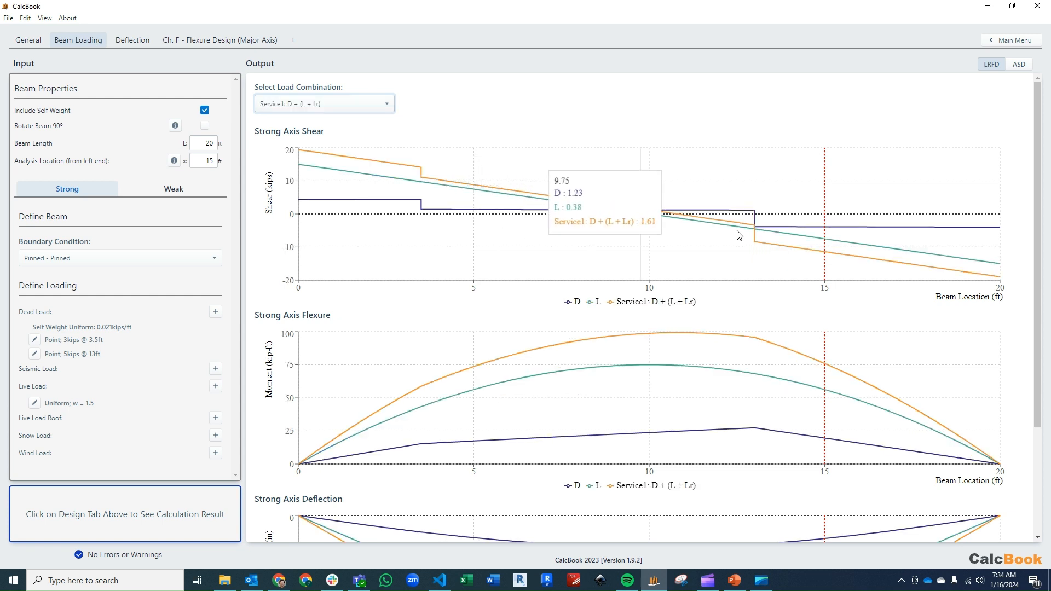
{"action": "scroll", "scroll_direction": "down", "scroll_amount": 3}
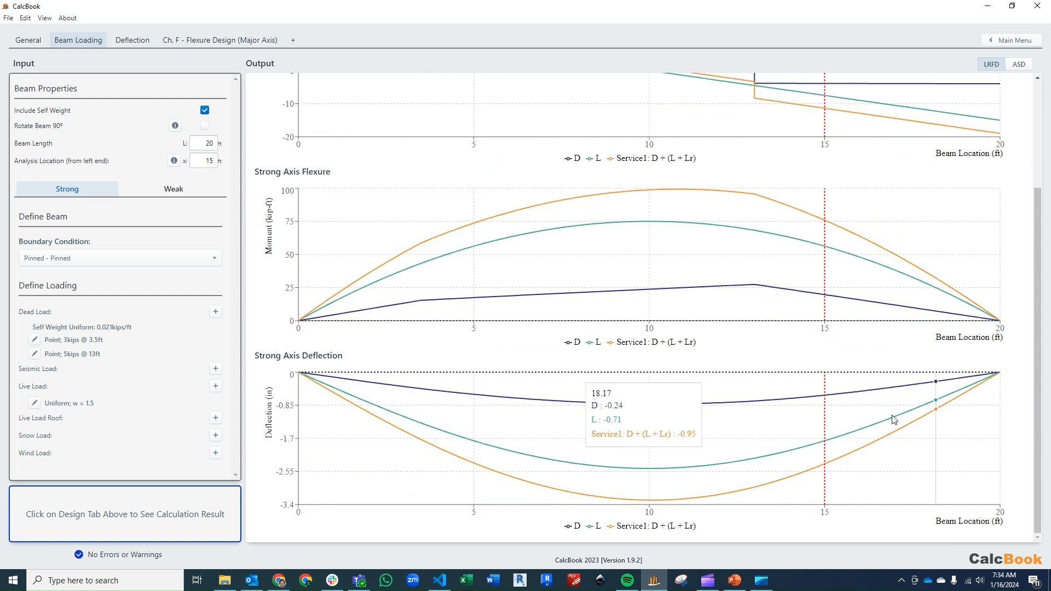
{"action": "mouse_move", "coordinate": [777, 447]}
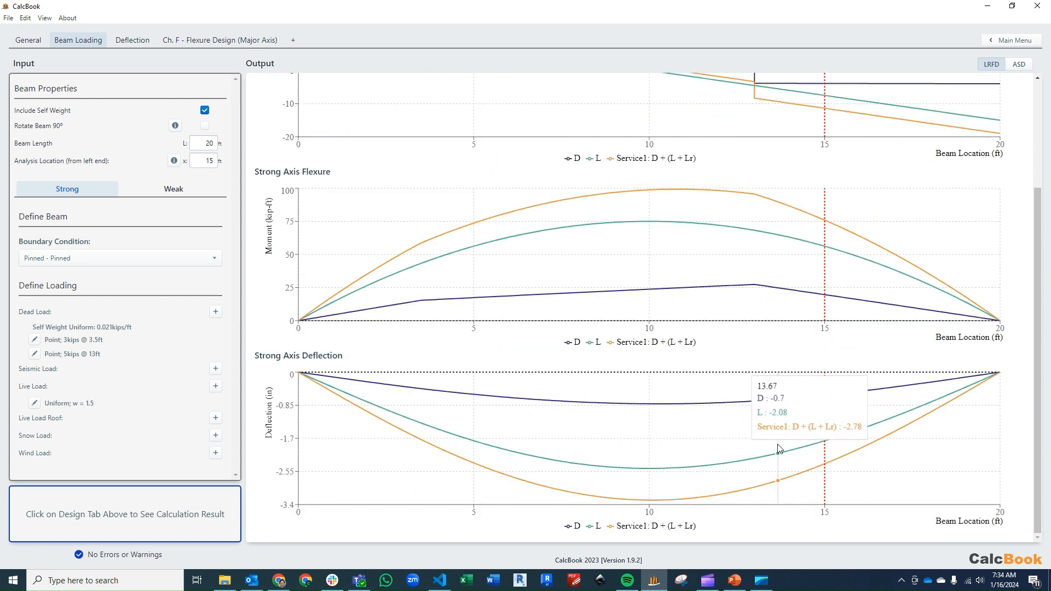
{"action": "mouse_move", "coordinate": [666, 463]}
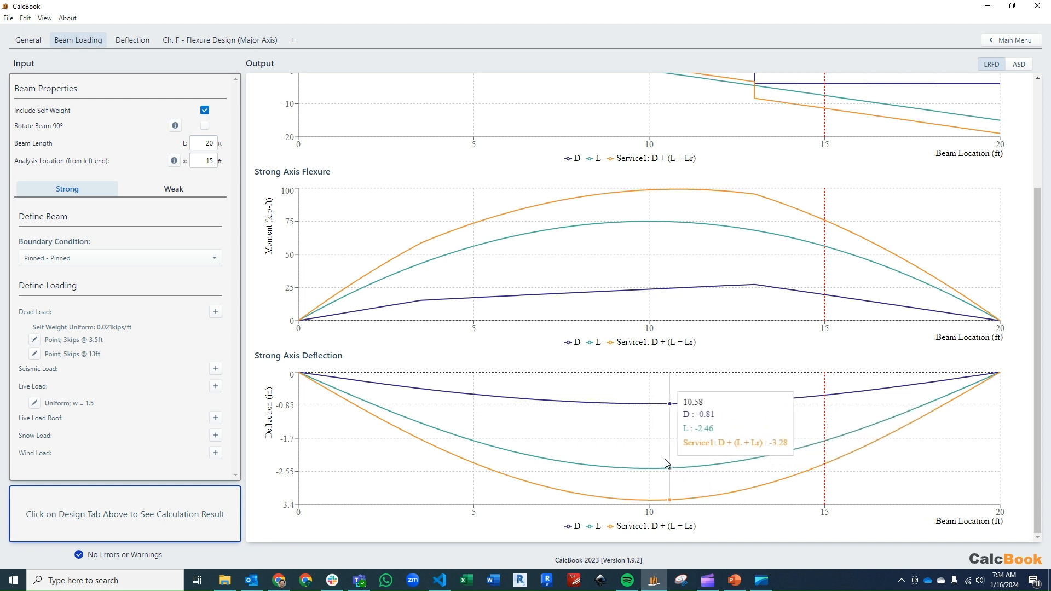
{"action": "mouse_move", "coordinate": [663, 465]}
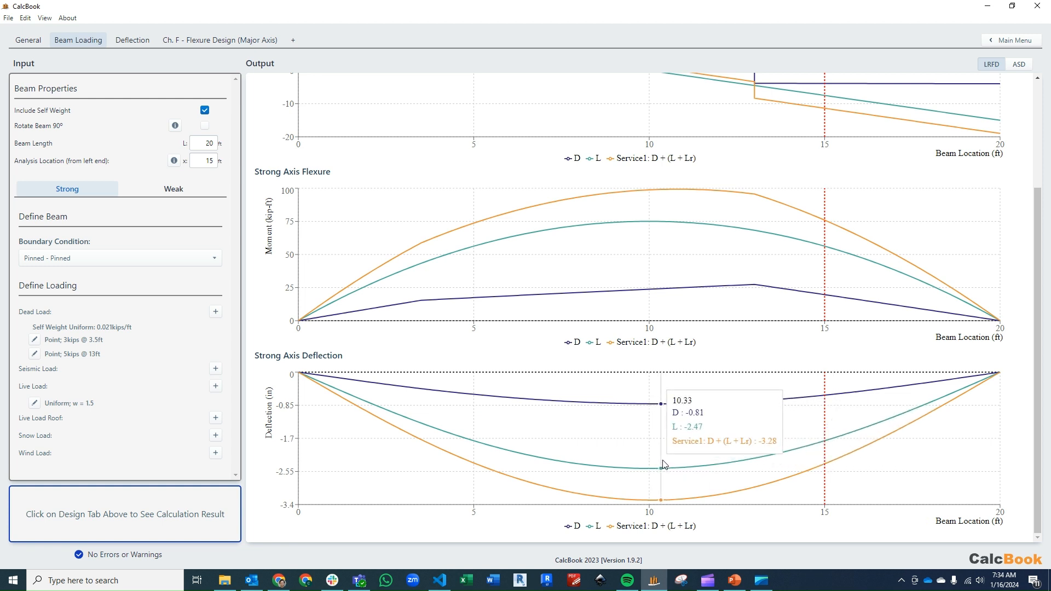
{"action": "mouse_move", "coordinate": [674, 458]}
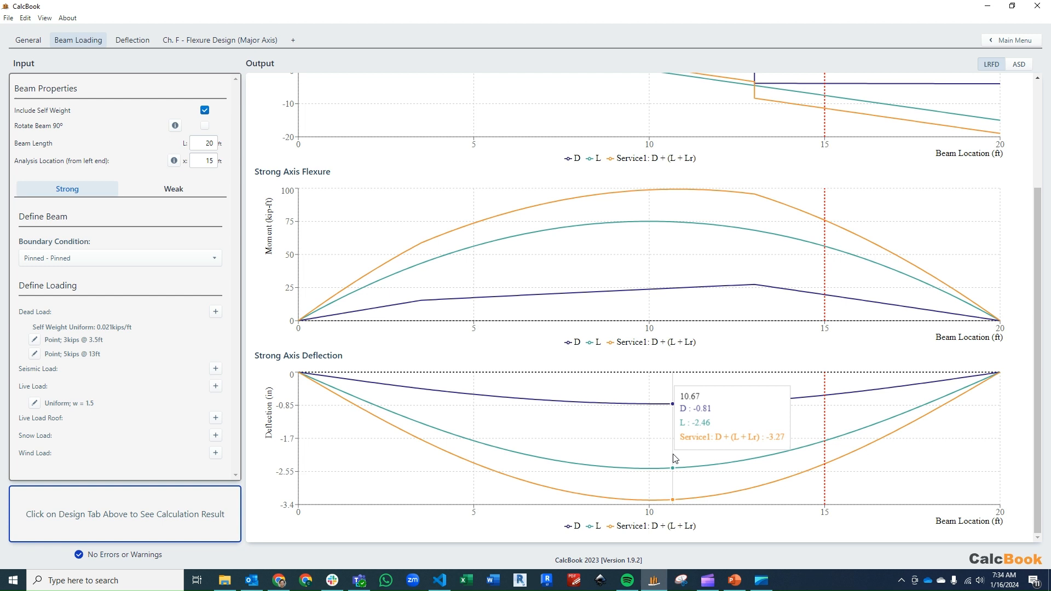
{"action": "mouse_move", "coordinate": [827, 451]}
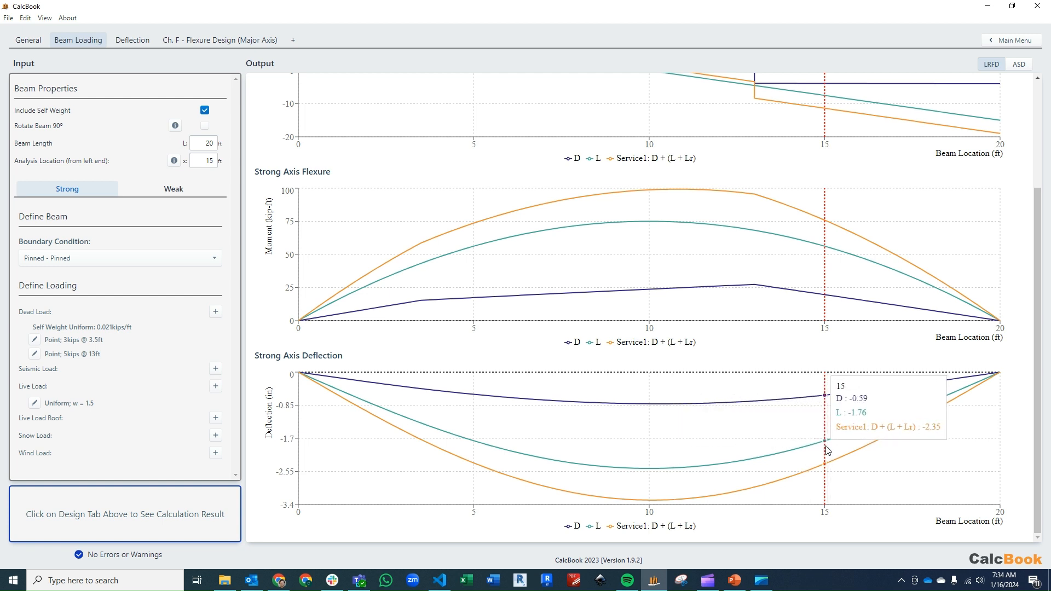
{"action": "mouse_move", "coordinate": [316, 182]}
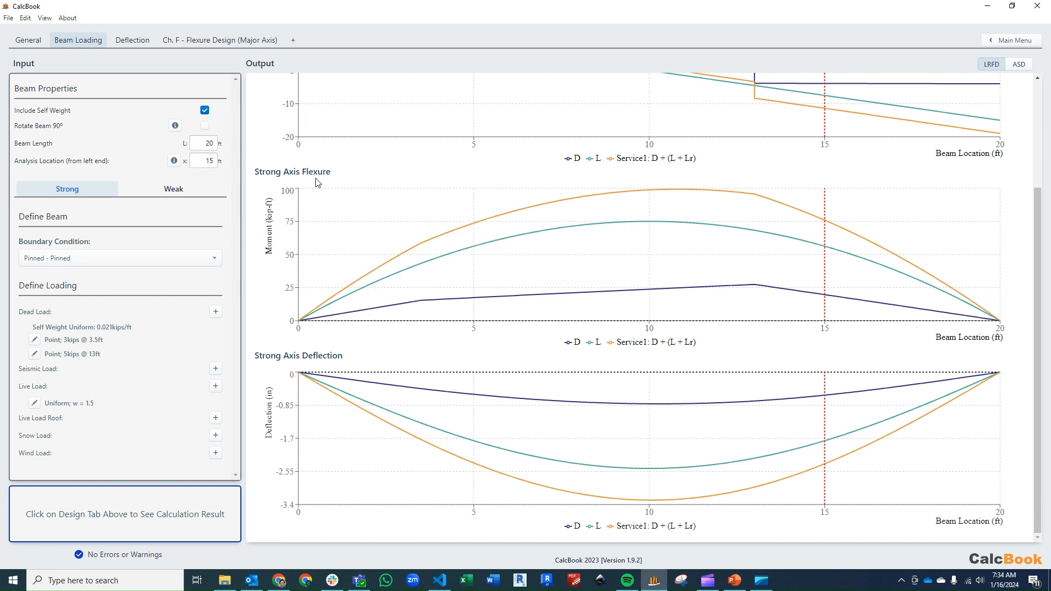
{"action": "mouse_move", "coordinate": [156, 37]}
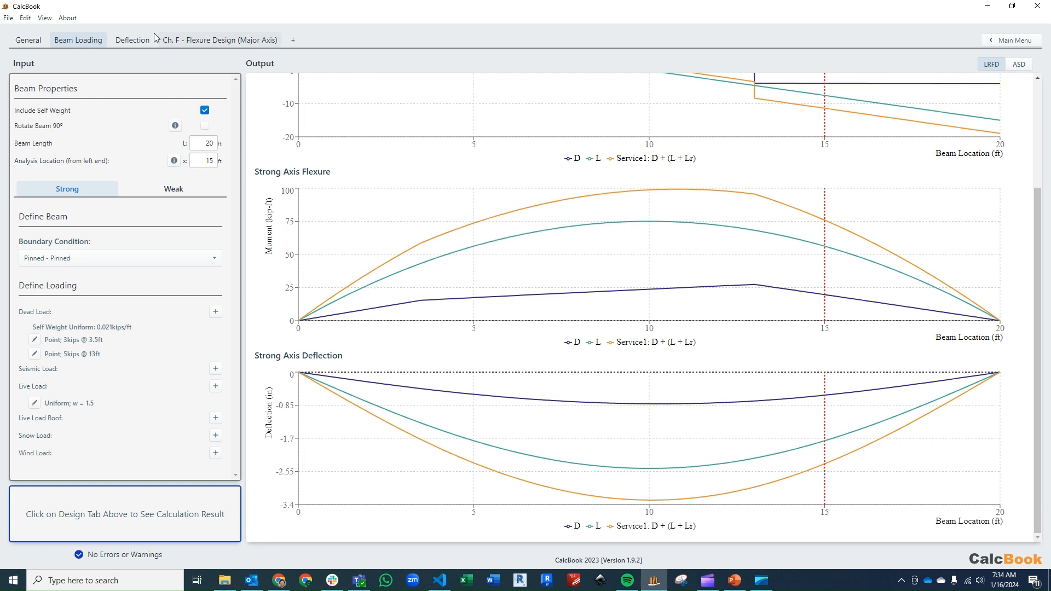
{"action": "left_click", "coordinate": [132, 39]}
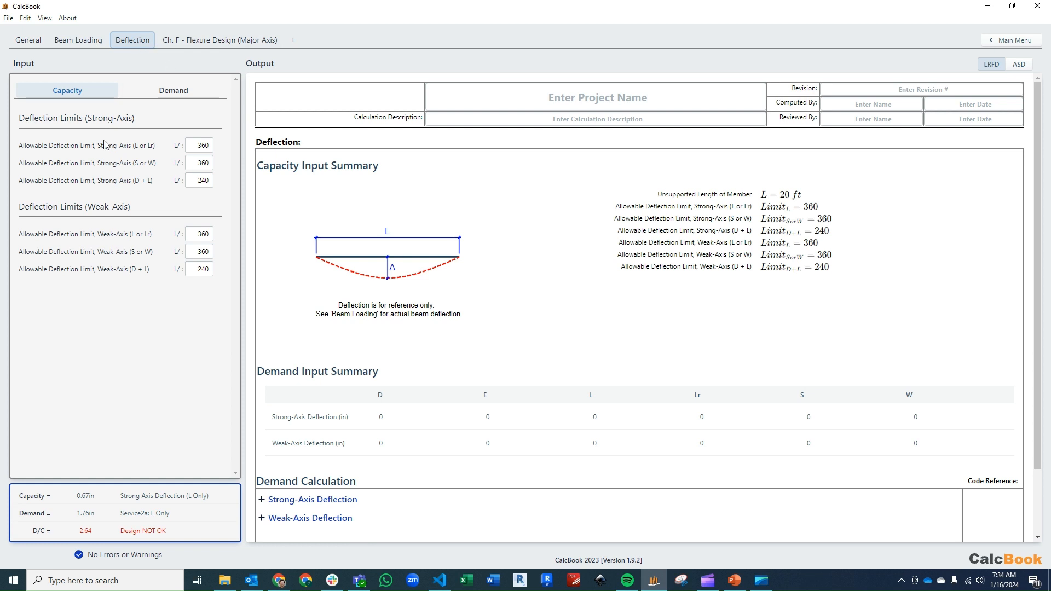
{"action": "mouse_move", "coordinate": [226, 172]}
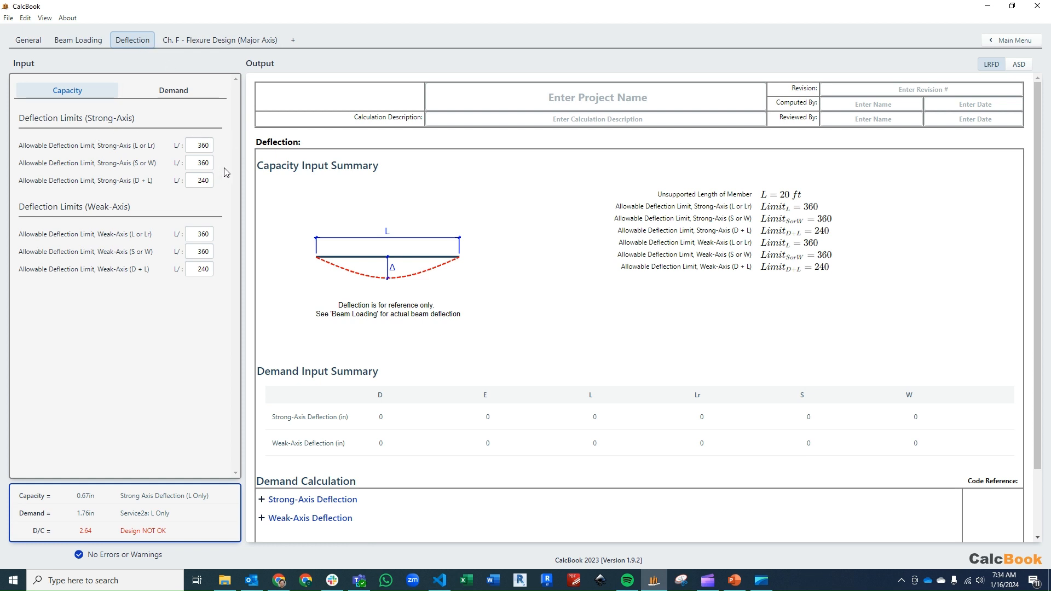
{"action": "mouse_move", "coordinate": [208, 204]}
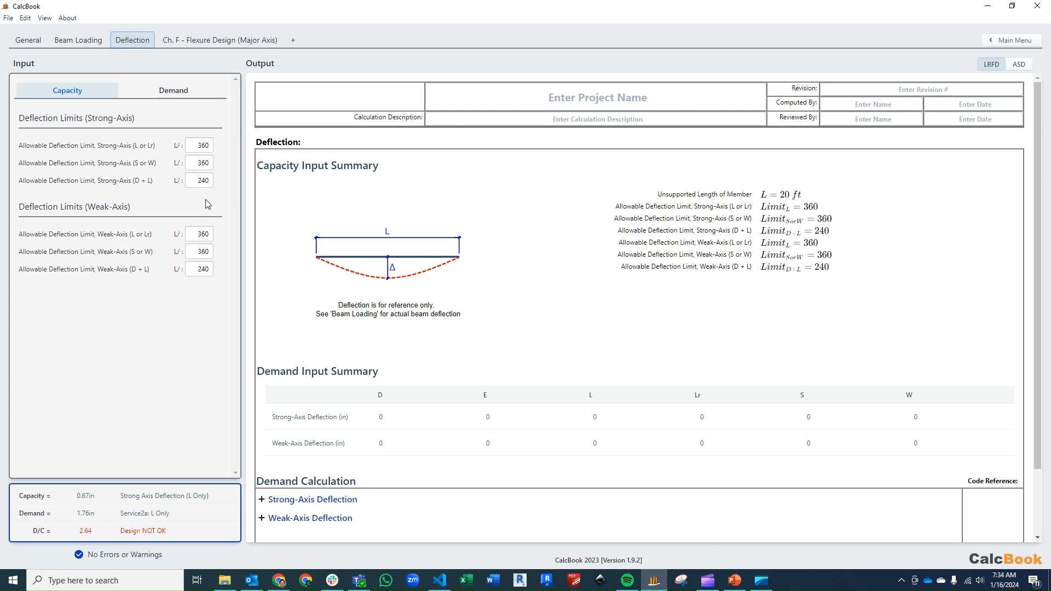
Review the L/360 strong-axis D + L limit (D/C 2.64, NOT OK) and view deflection demands
{"action": "triple_click", "coordinate": [199, 179]}
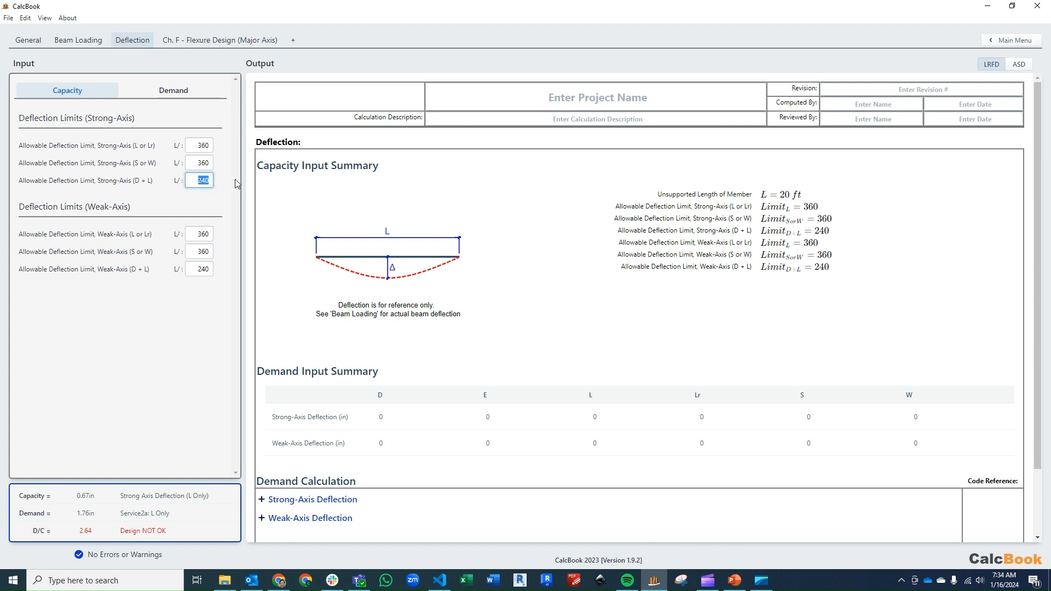
{"action": "mouse_move", "coordinate": [188, 144]}
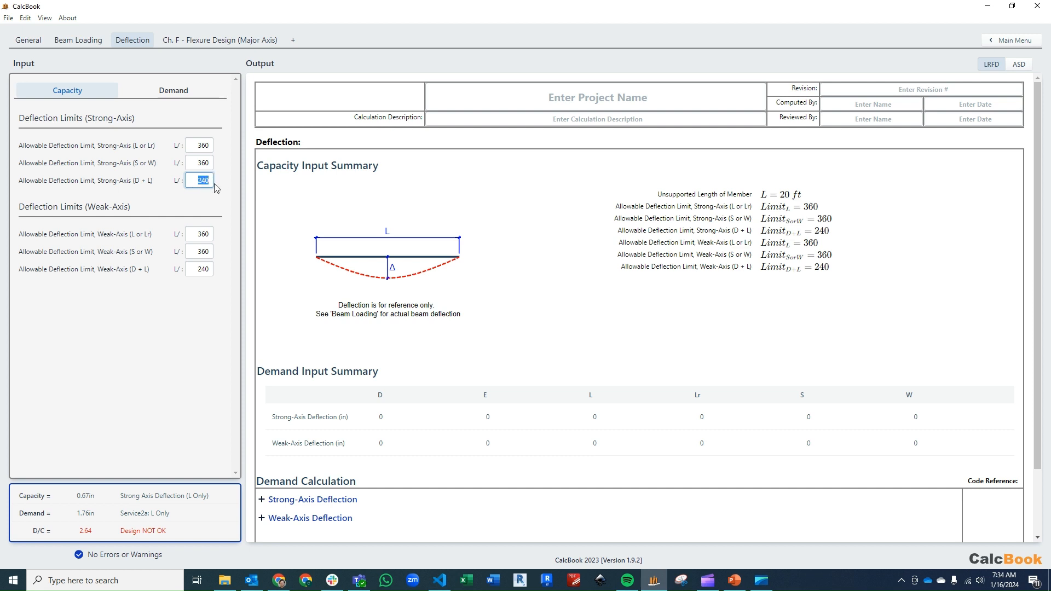
{"action": "mouse_move", "coordinate": [232, 186]}
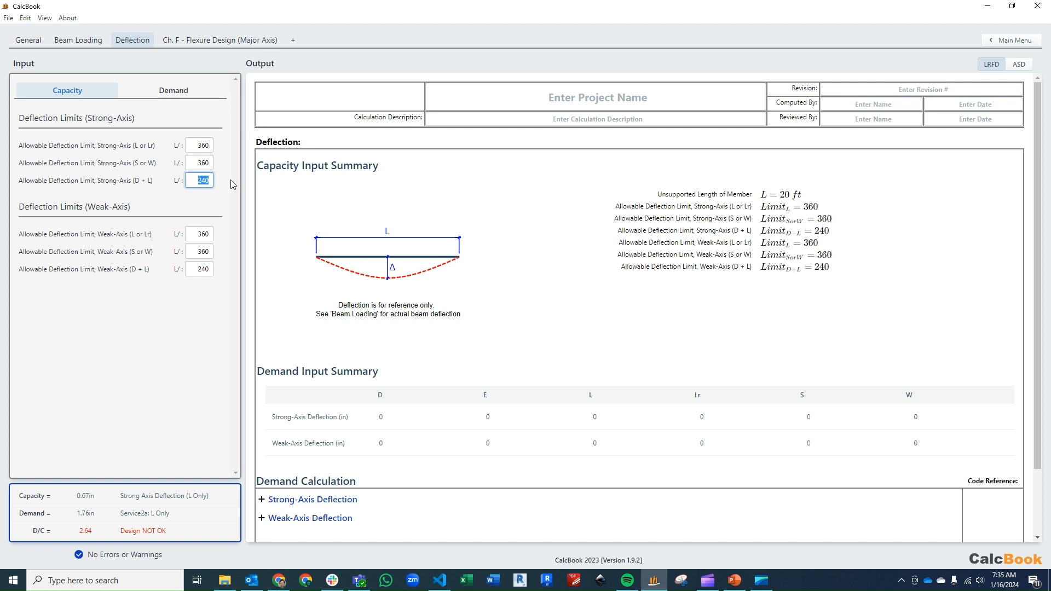
{"action": "mouse_move", "coordinate": [144, 125]}
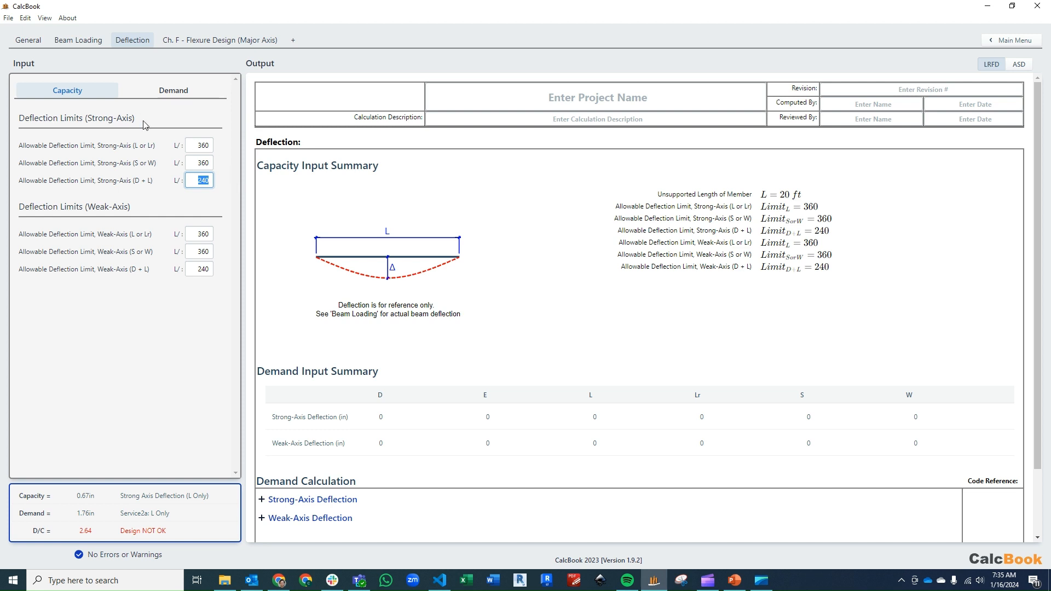
{"action": "mouse_move", "coordinate": [182, 111]}
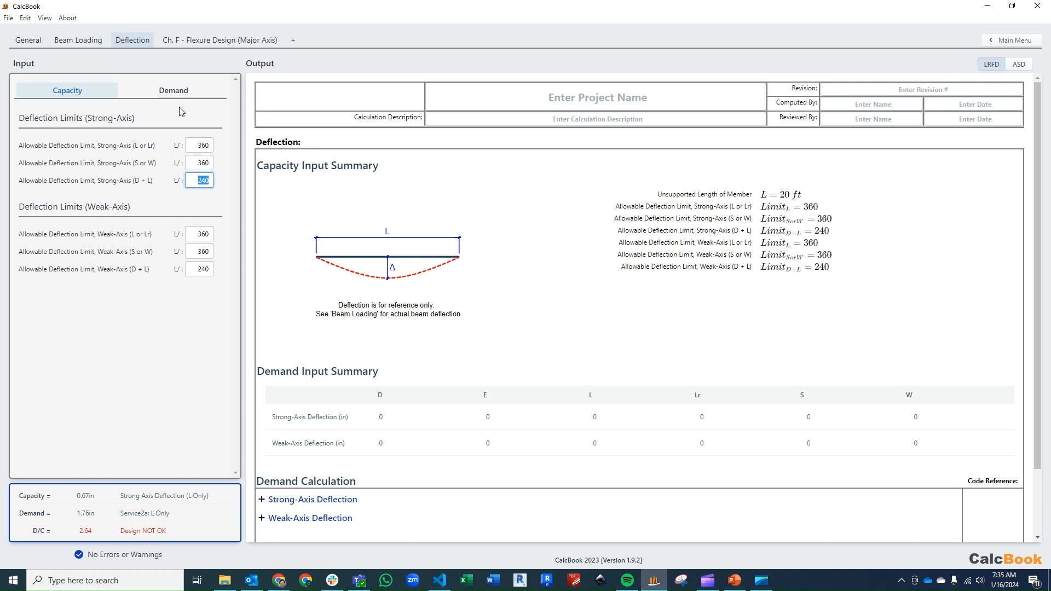
{"action": "left_click", "coordinate": [173, 90]}
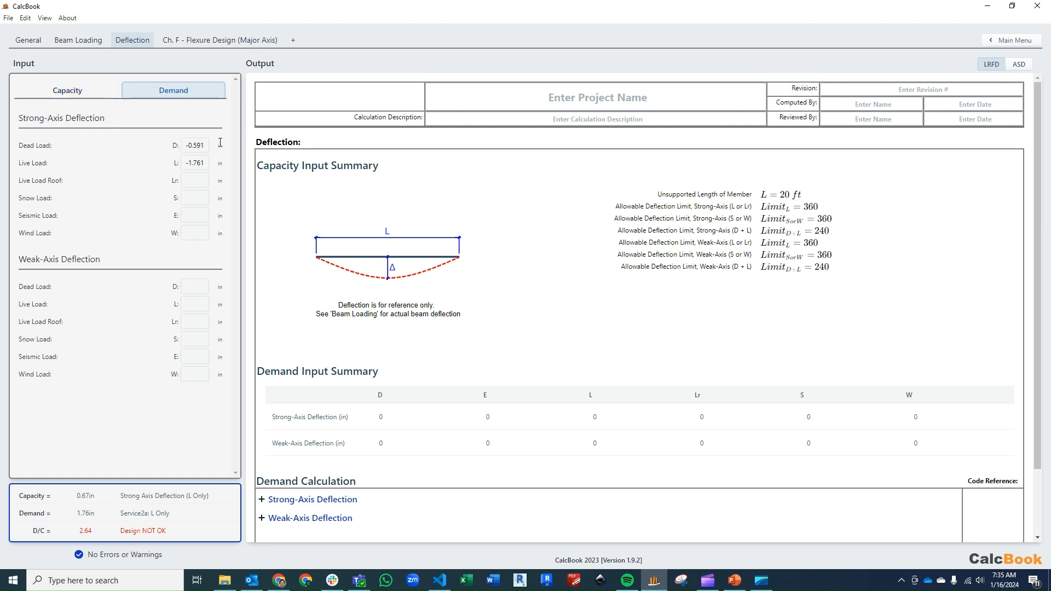
{"action": "mouse_move", "coordinate": [230, 155]}
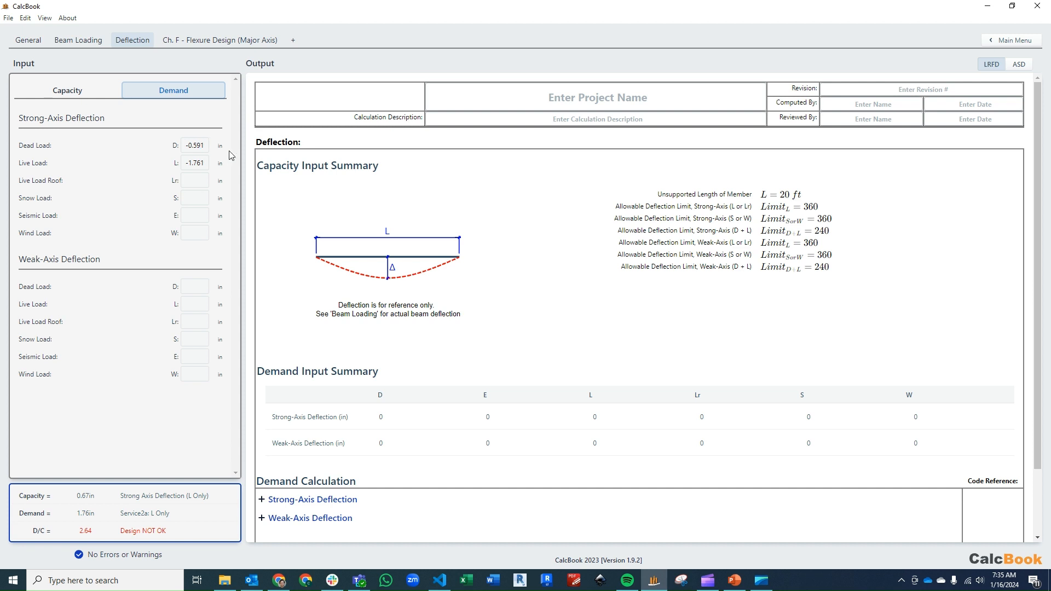
{"action": "mouse_move", "coordinate": [211, 151]}
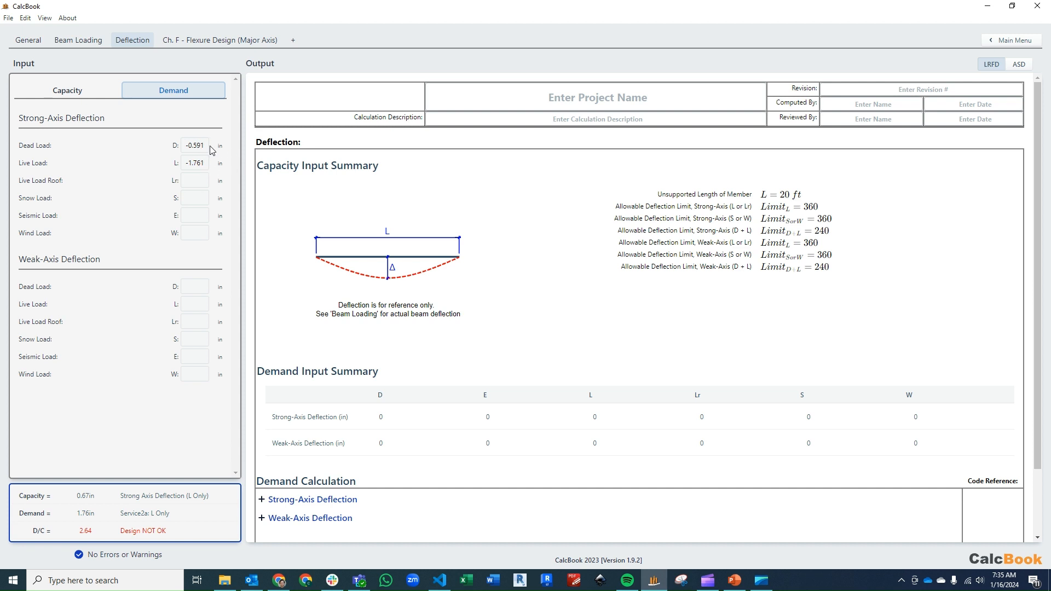
{"action": "mouse_move", "coordinate": [198, 174]}
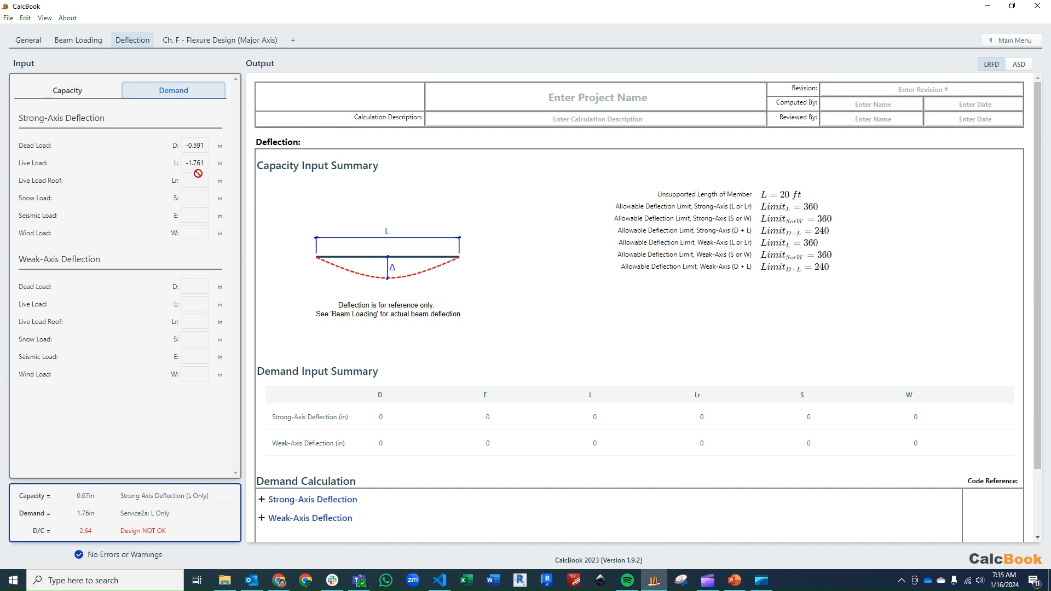
{"action": "mouse_move", "coordinate": [210, 170]}
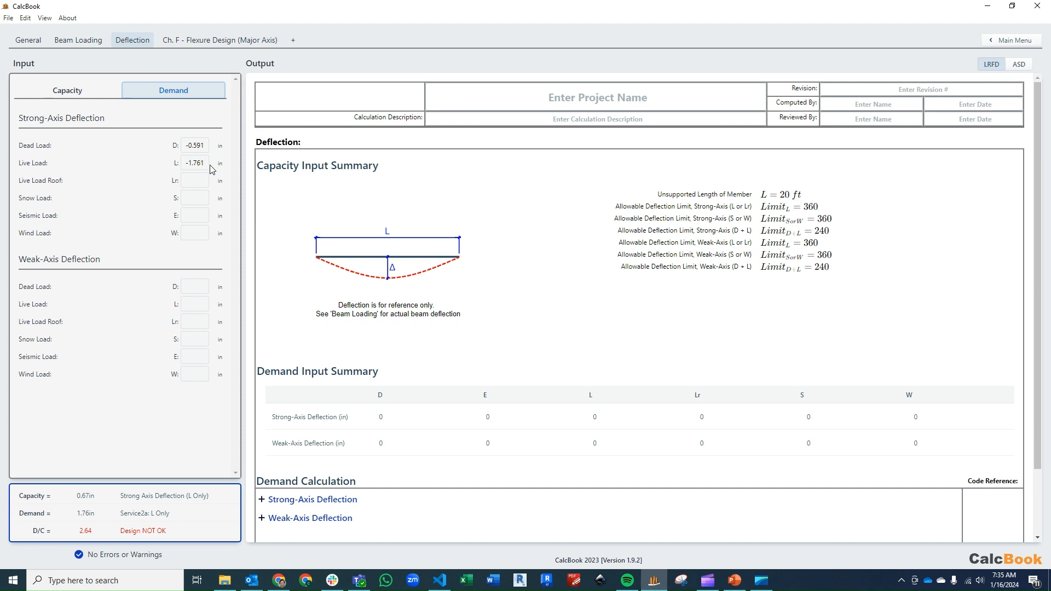
{"action": "mouse_move", "coordinate": [218, 162]}
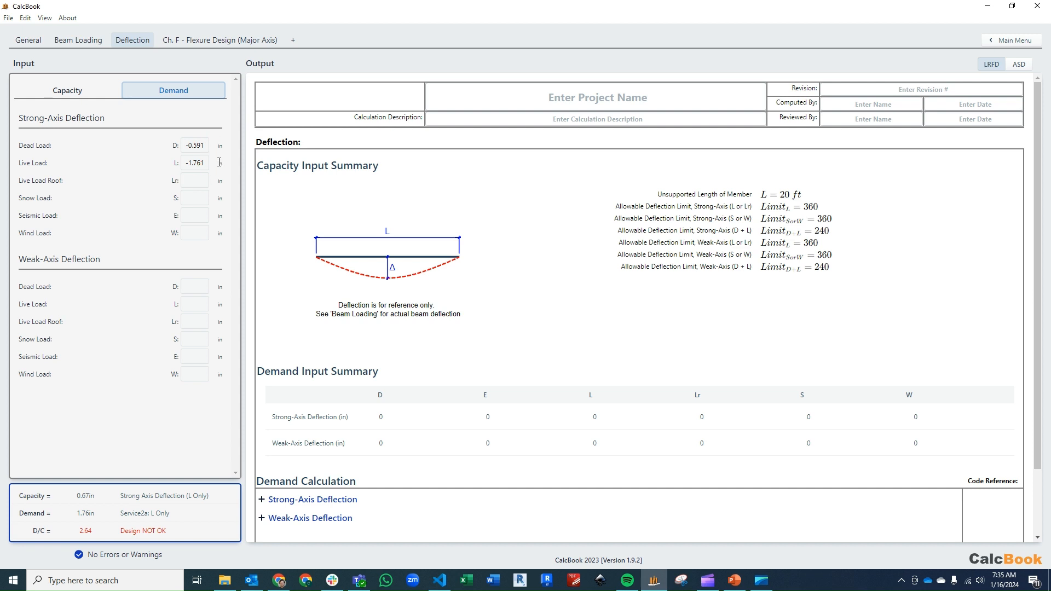
{"action": "mouse_move", "coordinate": [220, 161]}
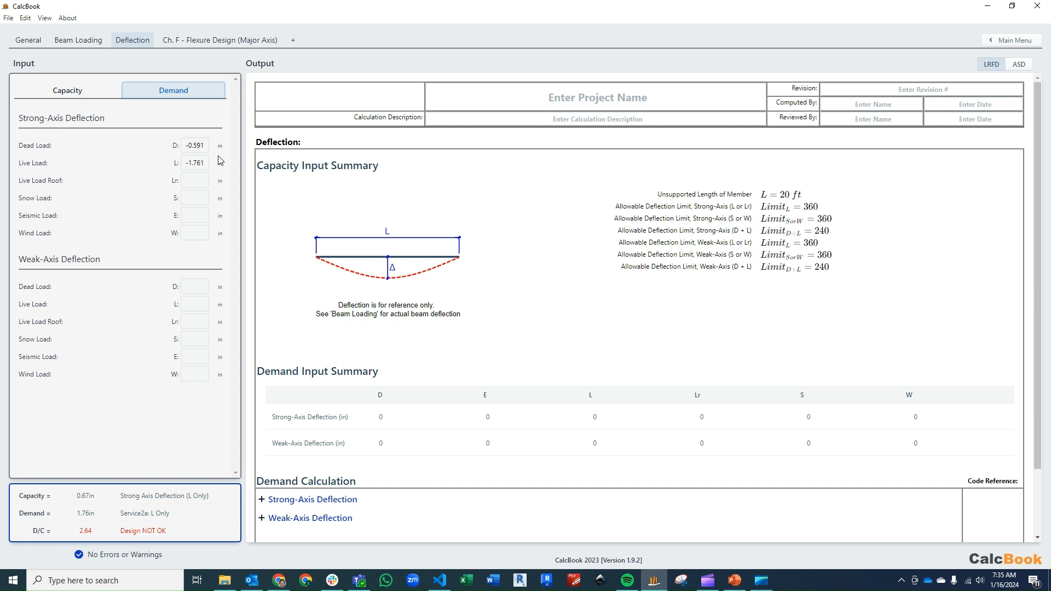
{"action": "mouse_move", "coordinate": [208, 161]}
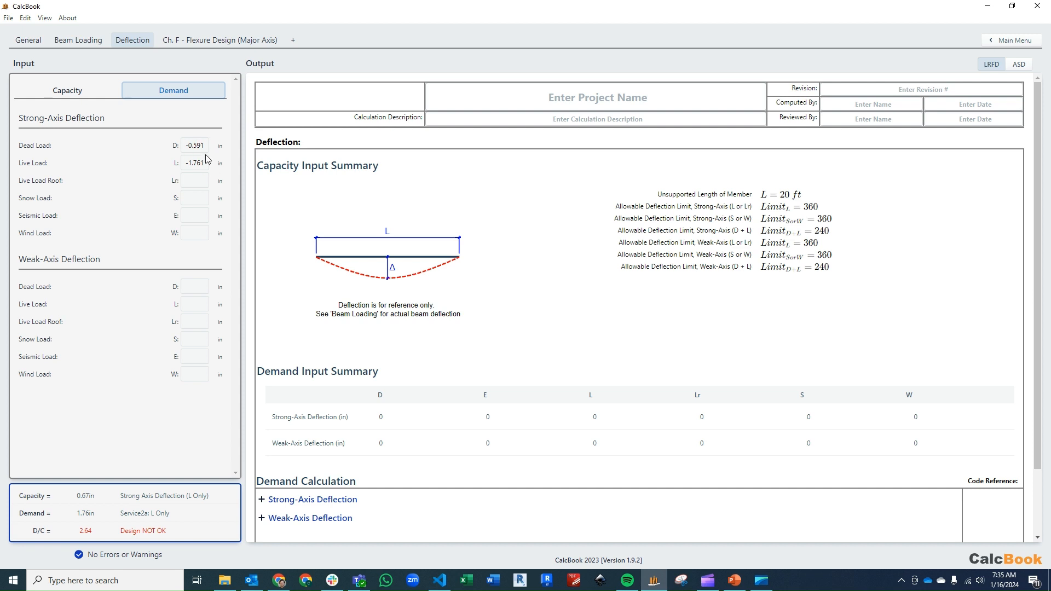
{"action": "scroll", "scroll_direction": "down", "scroll_amount": 3}
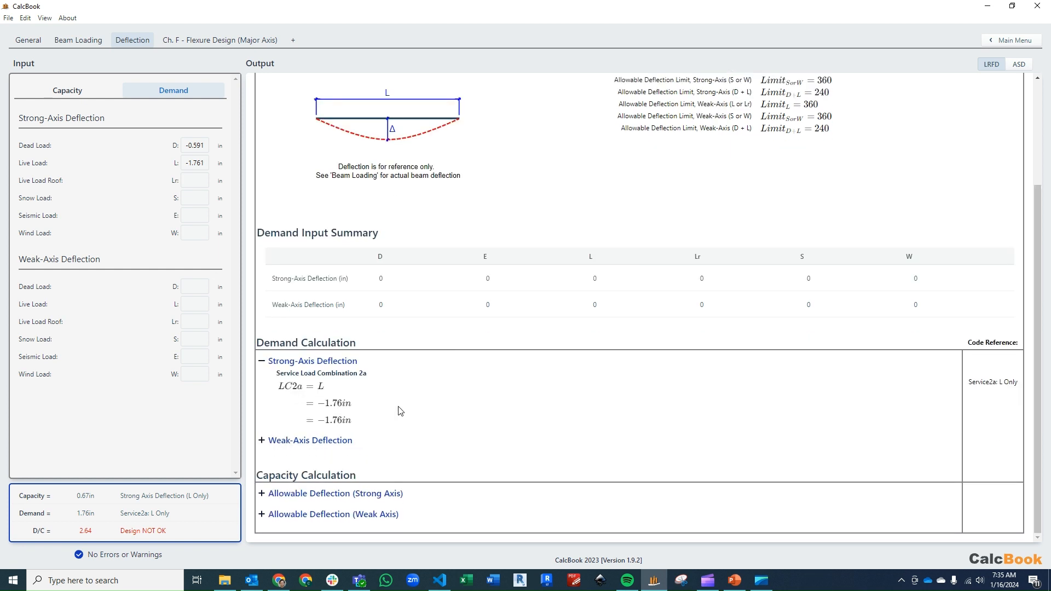
{"action": "mouse_move", "coordinate": [340, 439]}
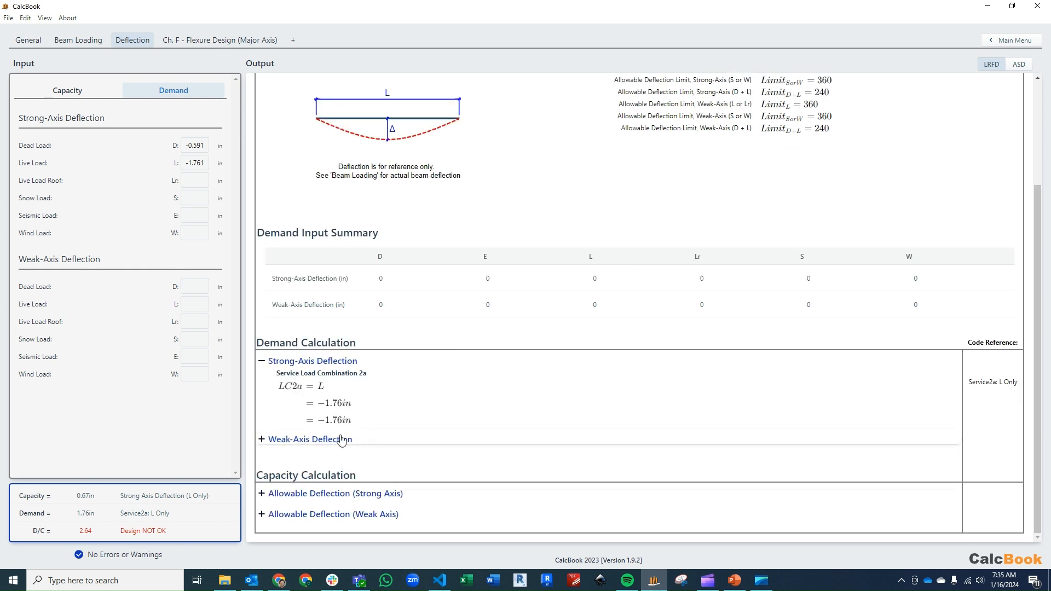
Inspect the weak-axis demand calculation, then return to the L/360 and L/240 limit inputs
{"action": "left_click", "coordinate": [309, 439]}
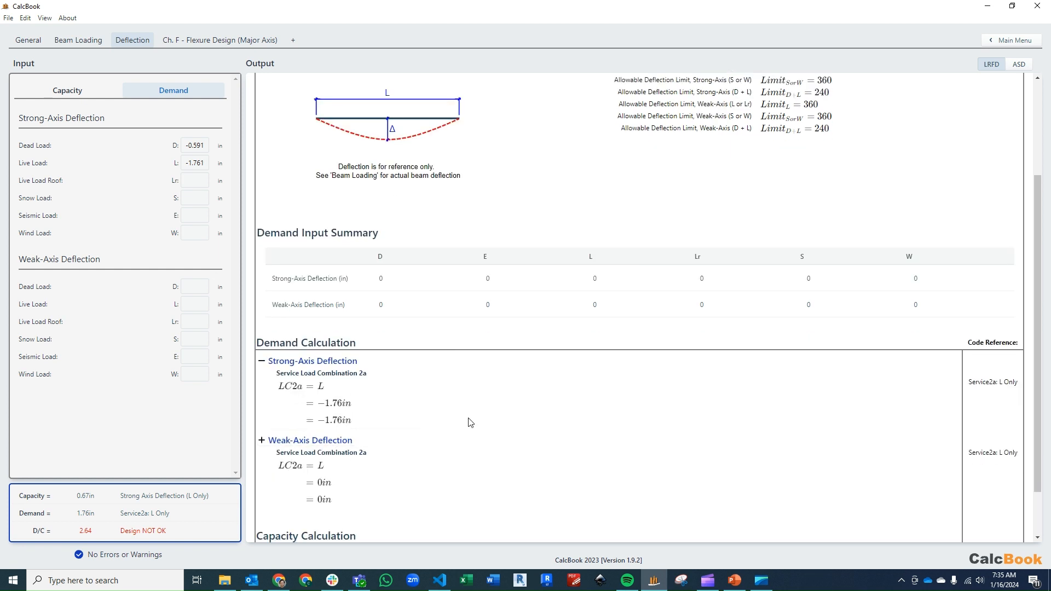
{"action": "left_click", "coordinate": [261, 442]}
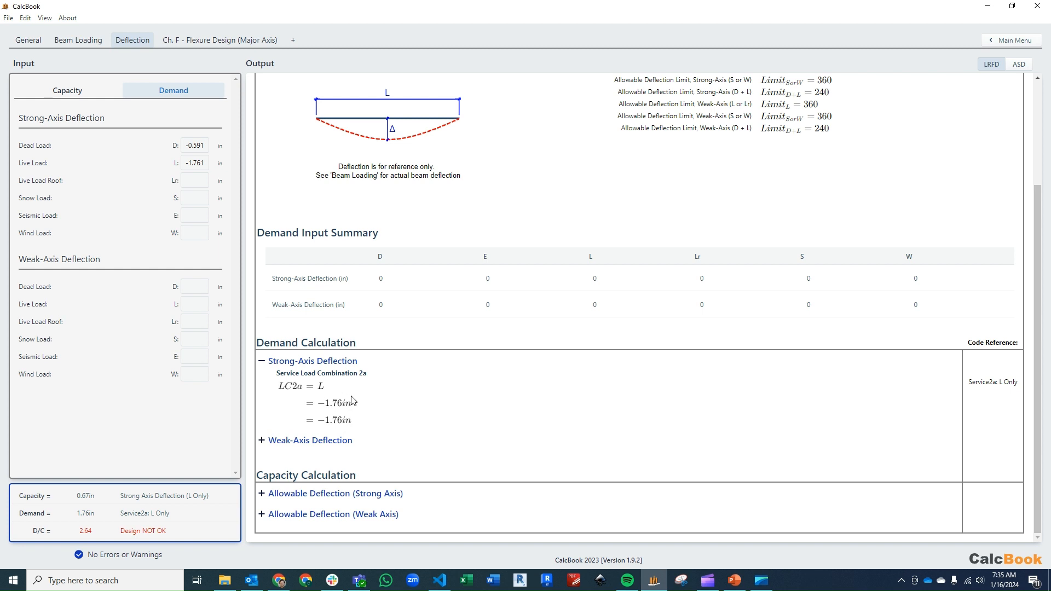
{"action": "left_click", "coordinate": [66, 90]}
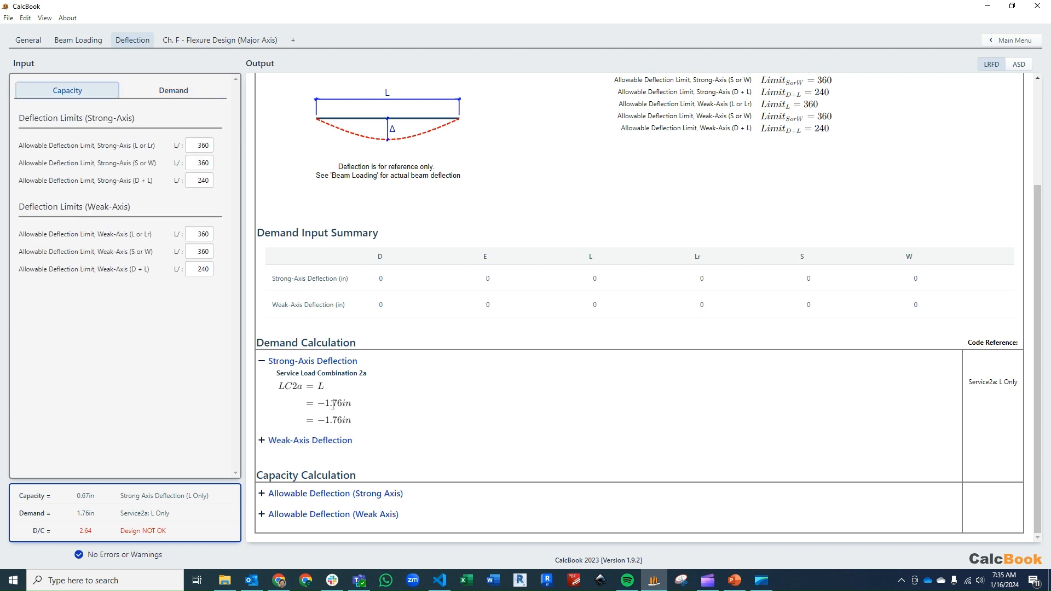
{"action": "mouse_move", "coordinate": [370, 498]}
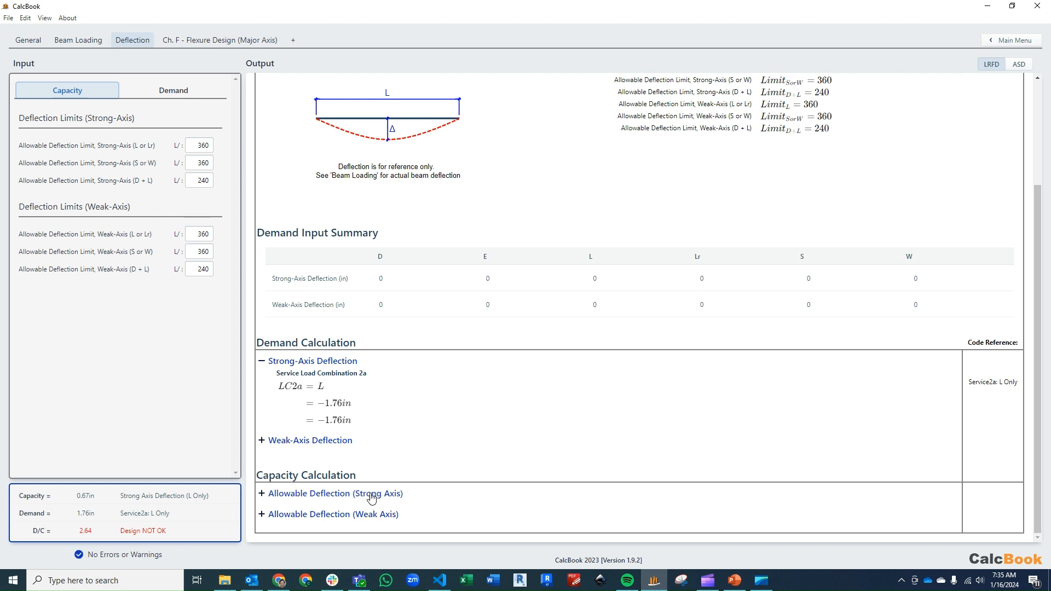
Expand the strong-axis allowable deflection: 0.67 in for L and S/W, 1 in for D + L
{"action": "left_click", "coordinate": [334, 493]}
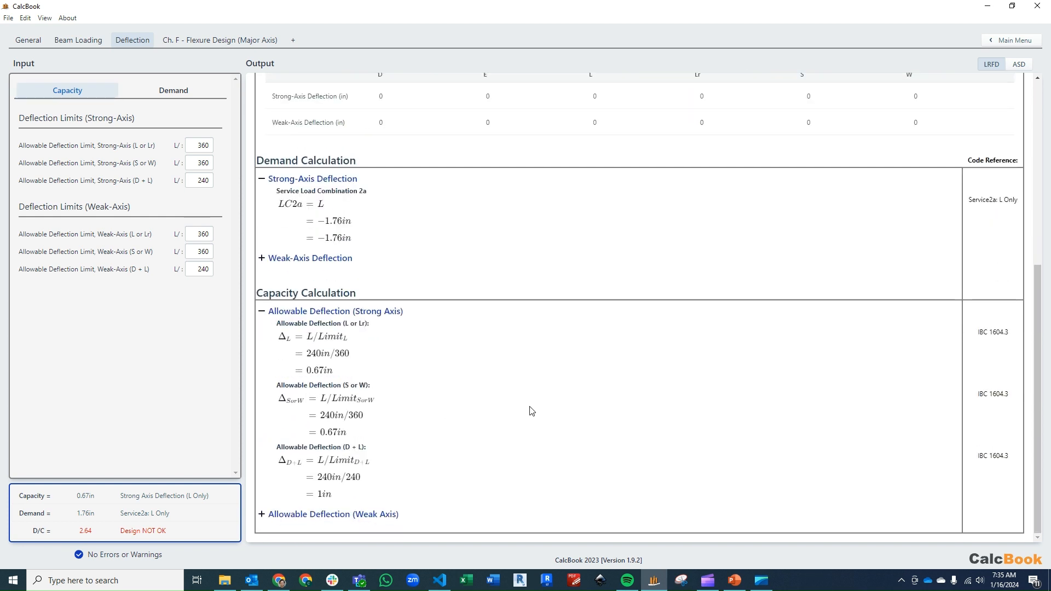
{"action": "mouse_move", "coordinate": [340, 335]}
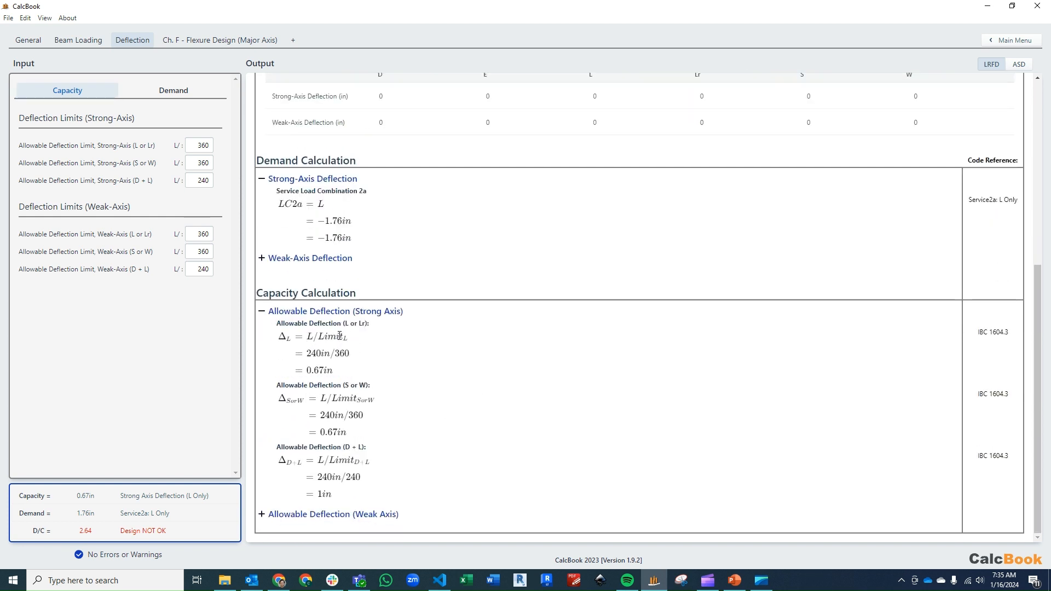
{"action": "mouse_move", "coordinate": [357, 358]}
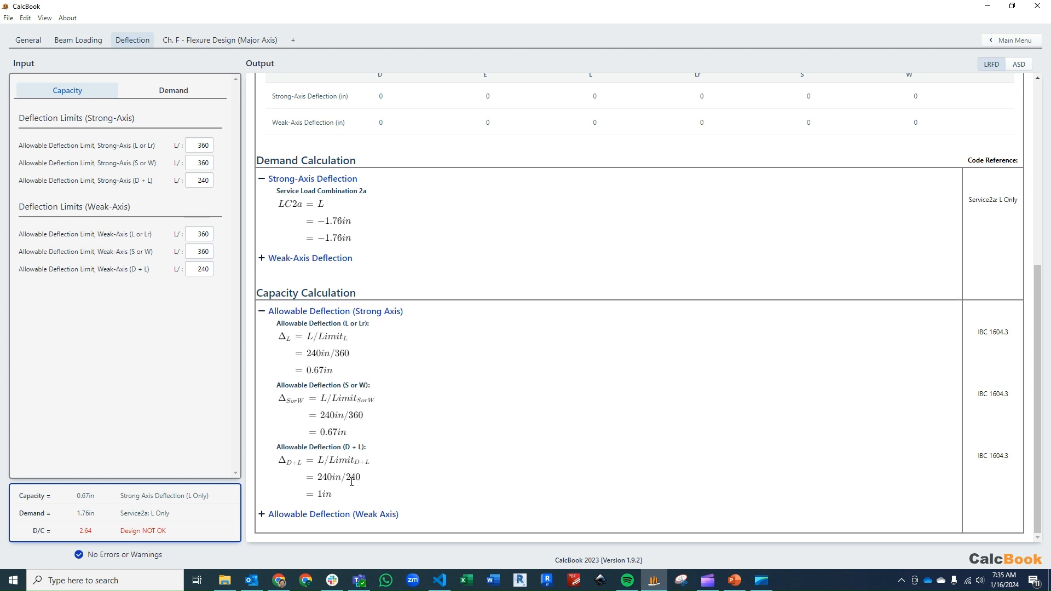
{"action": "mouse_move", "coordinate": [337, 498]}
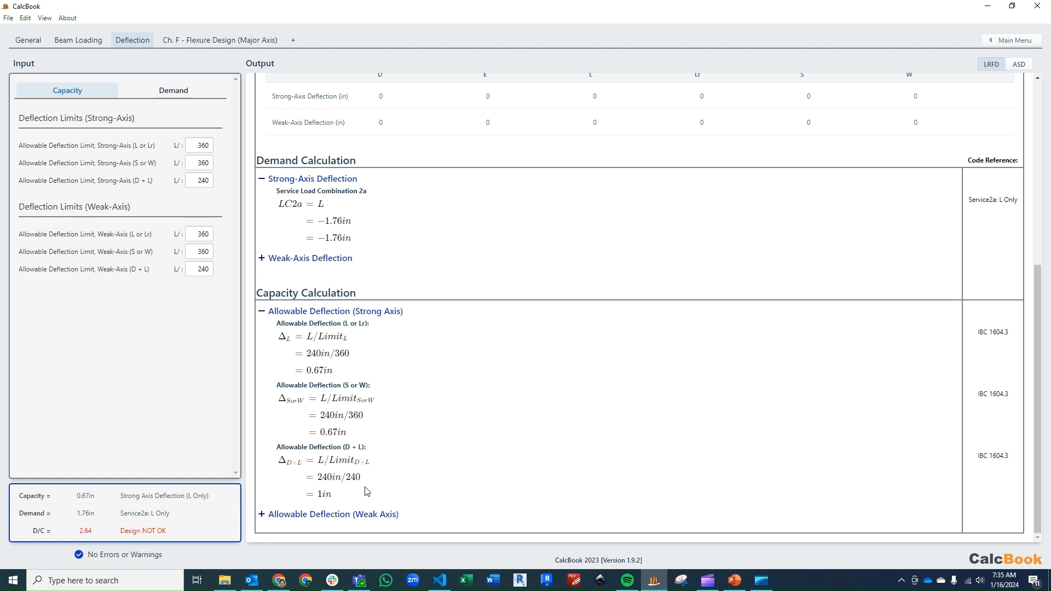
{"action": "mouse_move", "coordinate": [376, 436]}
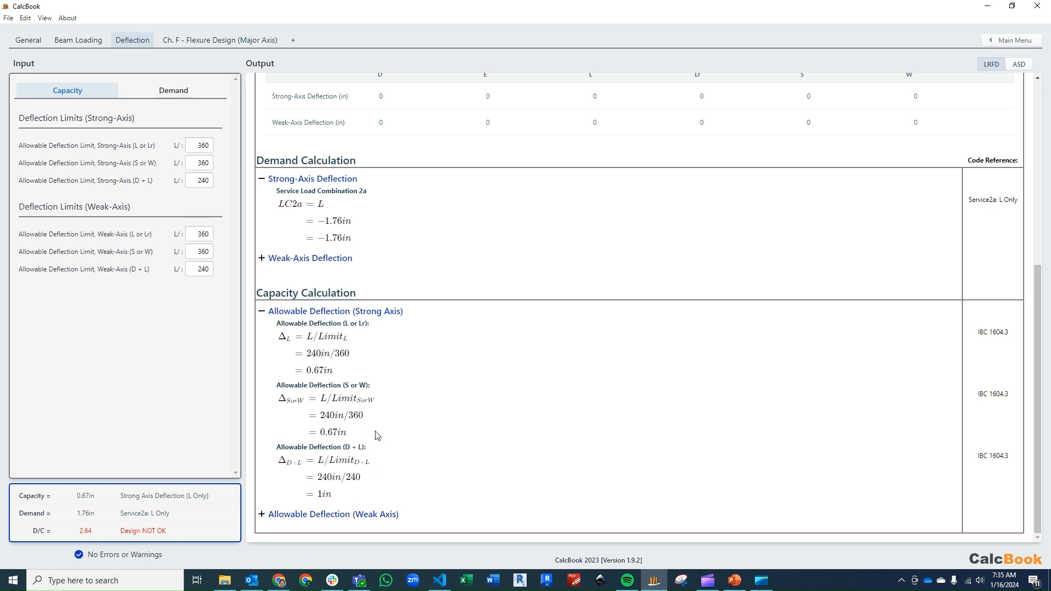
{"action": "mouse_move", "coordinate": [373, 354]}
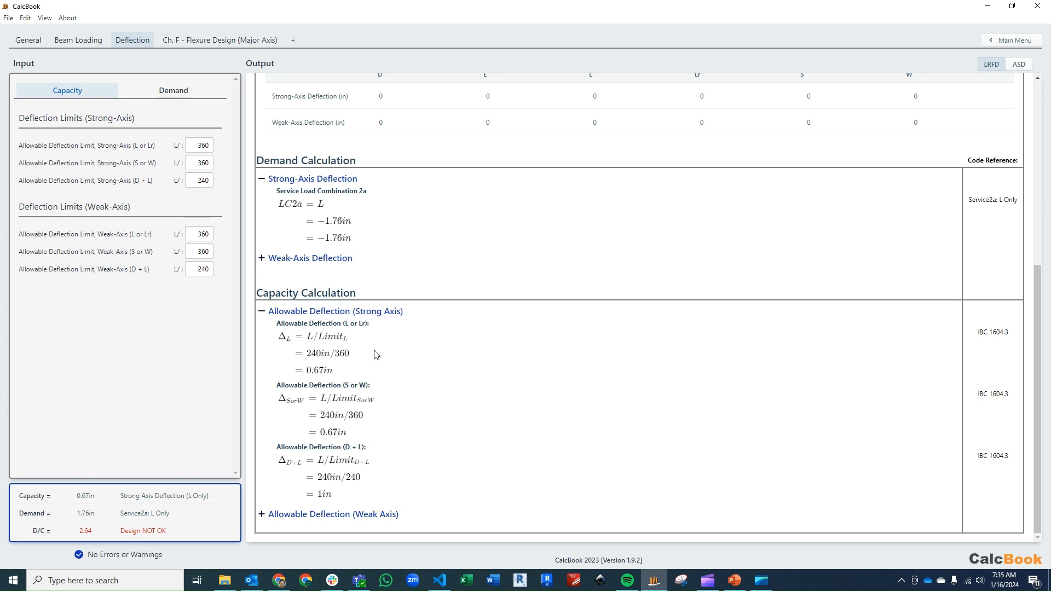
{"action": "mouse_move", "coordinate": [264, 444]}
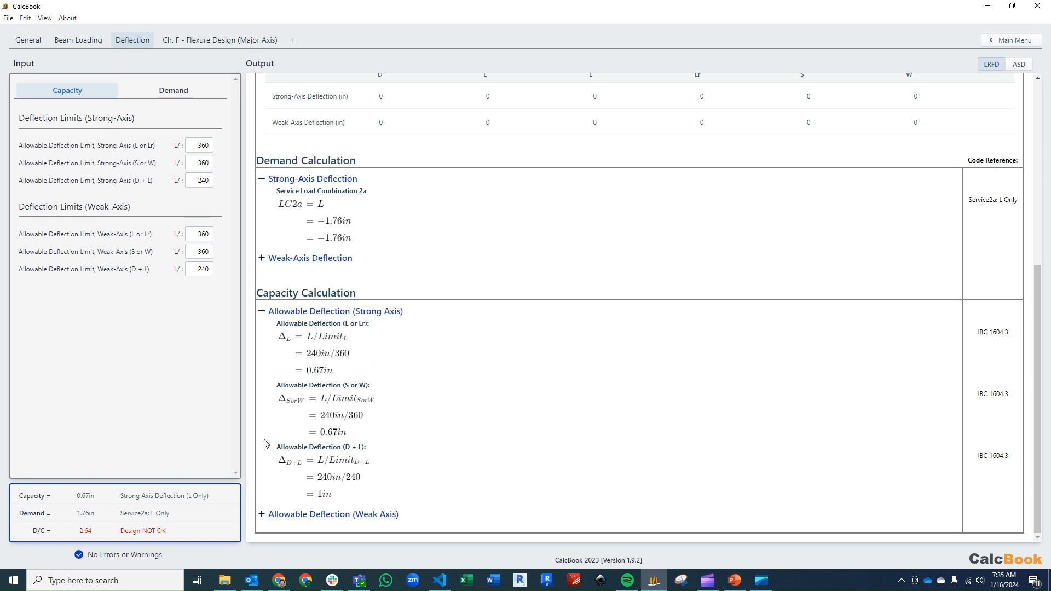
{"action": "mouse_move", "coordinate": [106, 528]}
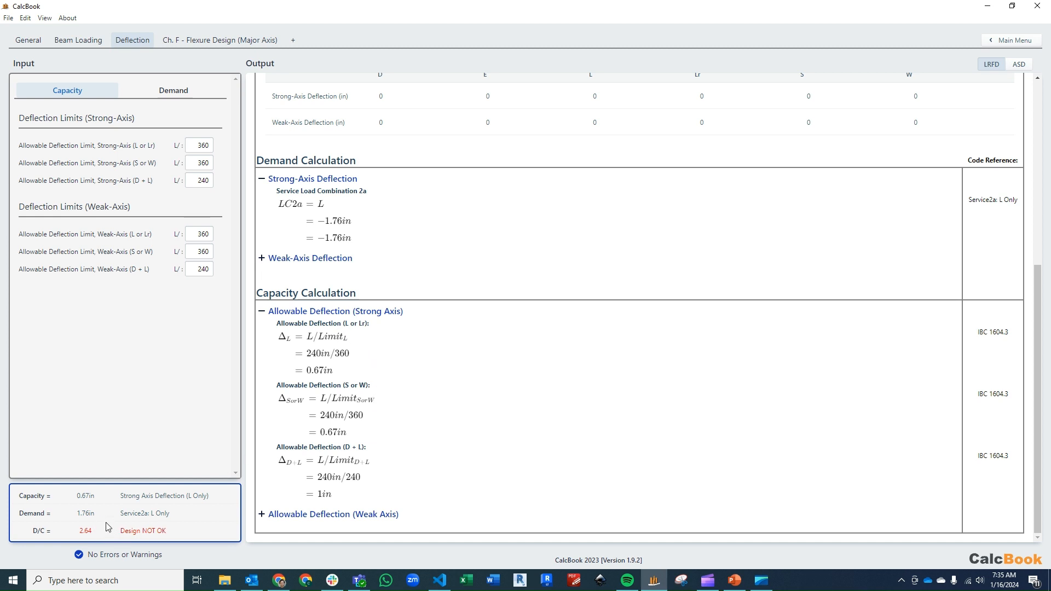
{"action": "mouse_move", "coordinate": [148, 525]}
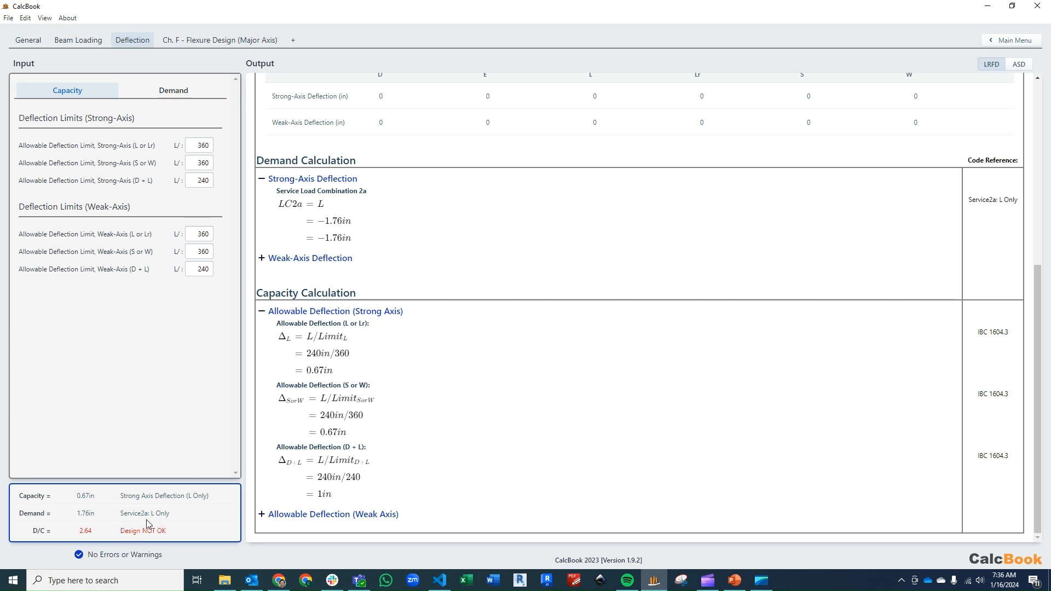
{"action": "mouse_move", "coordinate": [428, 418]}
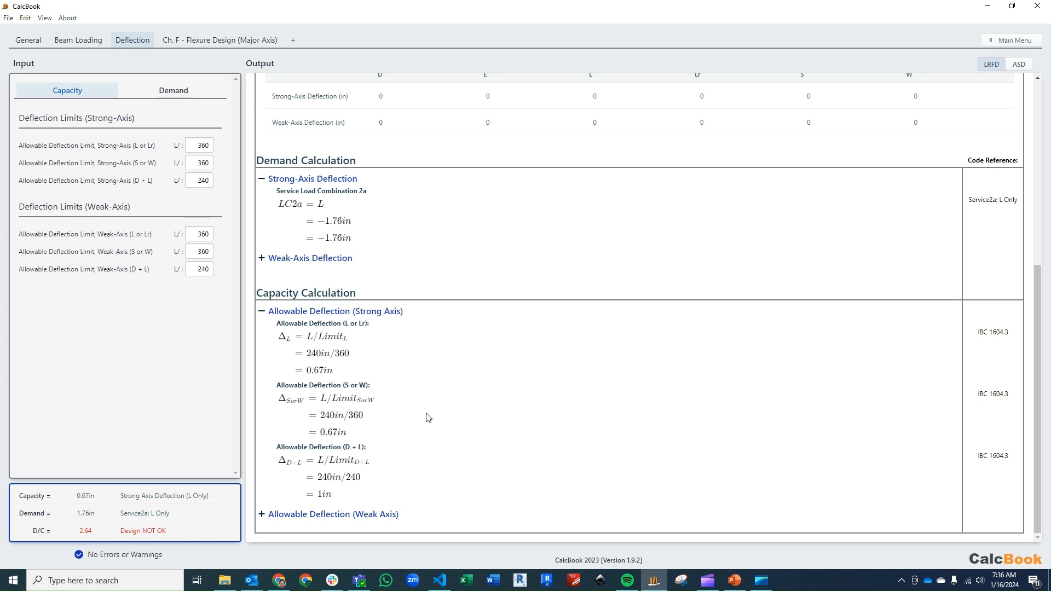
{"action": "mouse_move", "coordinate": [420, 406]}
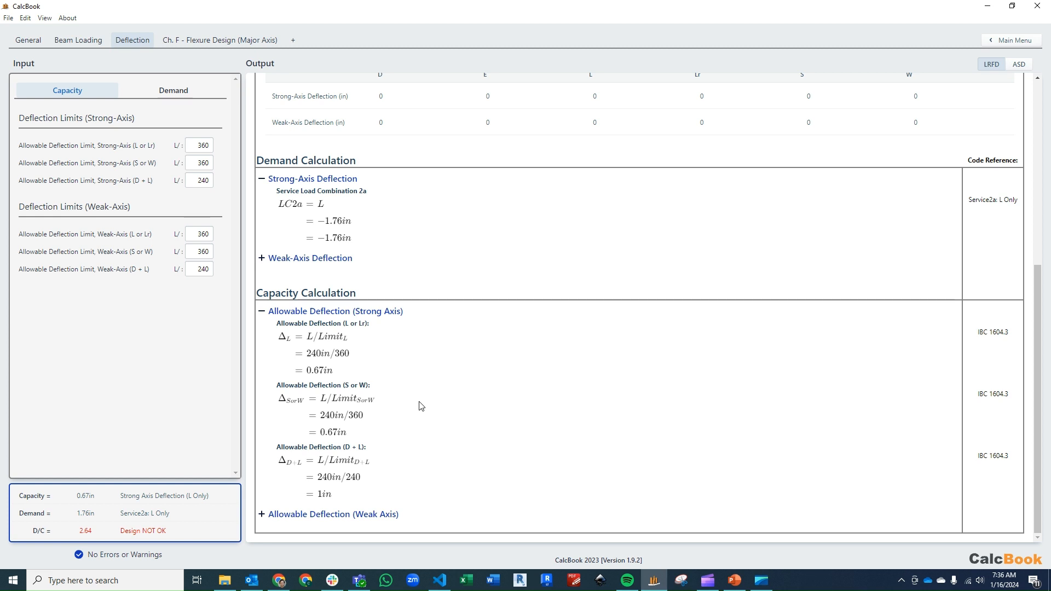
{"action": "mouse_move", "coordinate": [533, 403]}
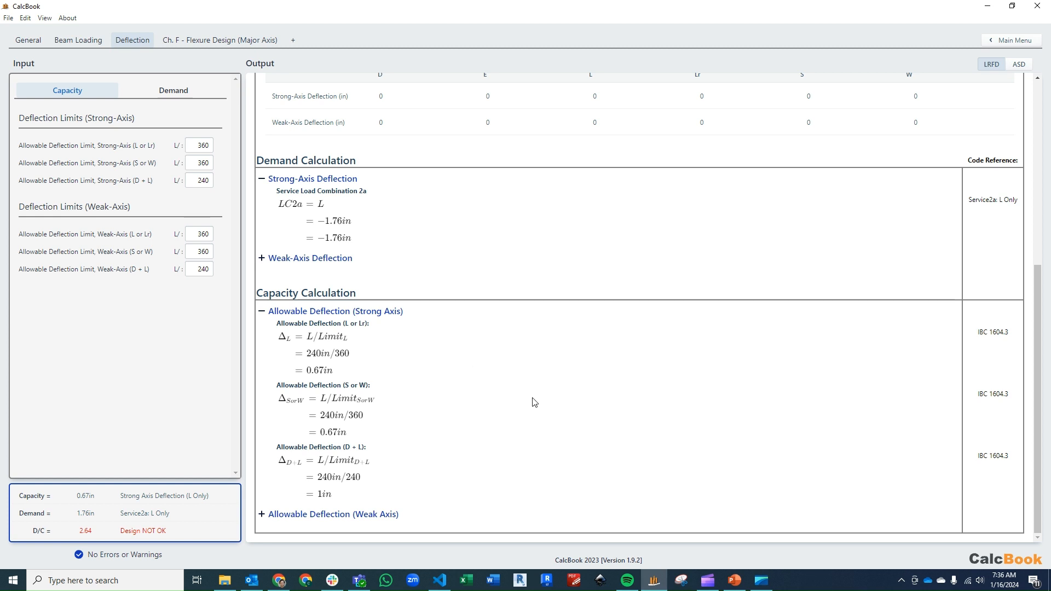
{"action": "mouse_move", "coordinate": [517, 400]}
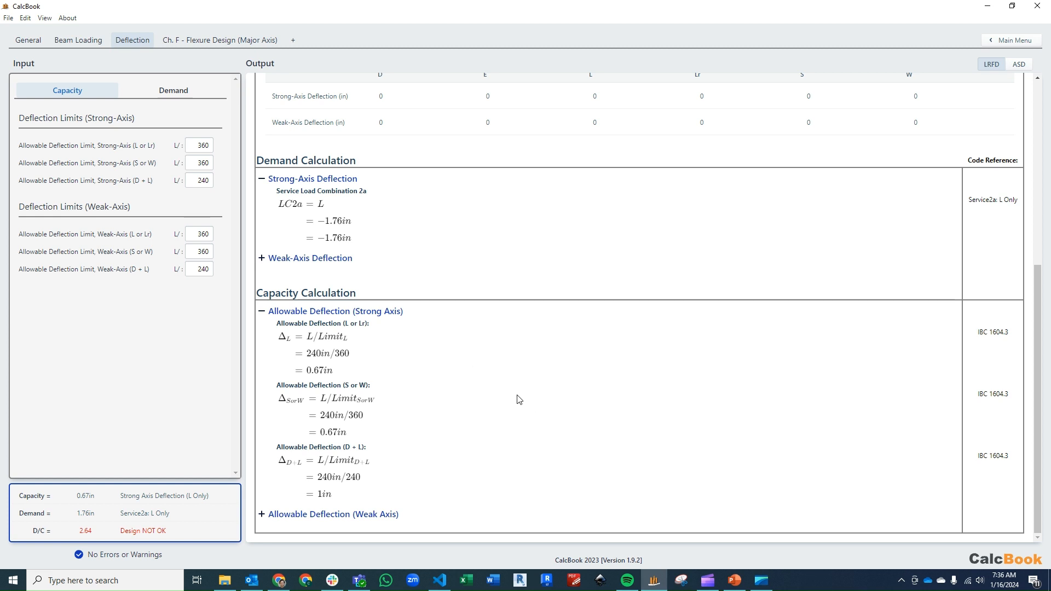
{"action": "mouse_move", "coordinate": [494, 399]}
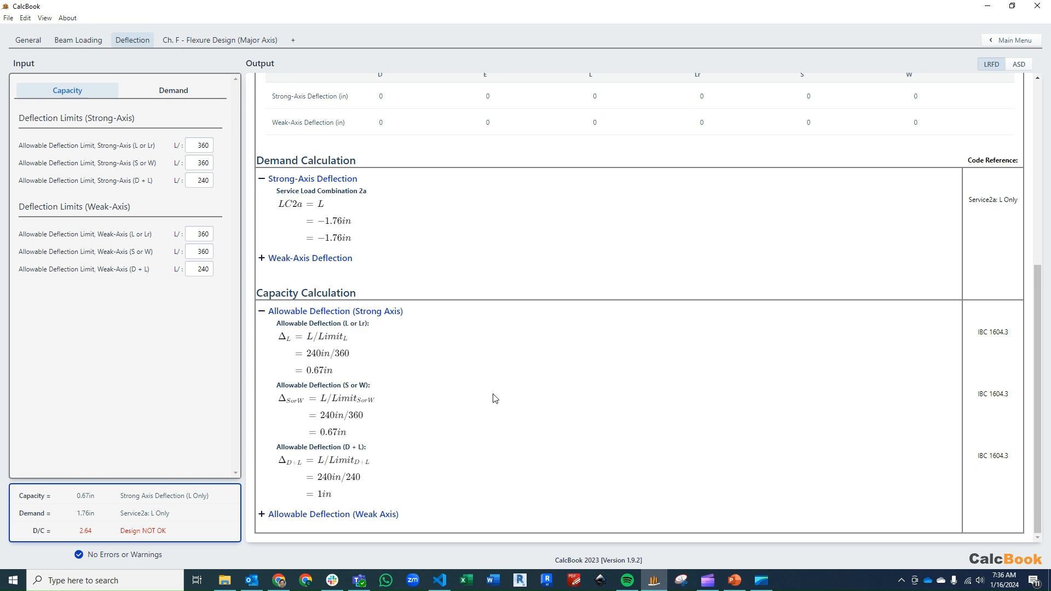
{"action": "mouse_move", "coordinate": [485, 393]}
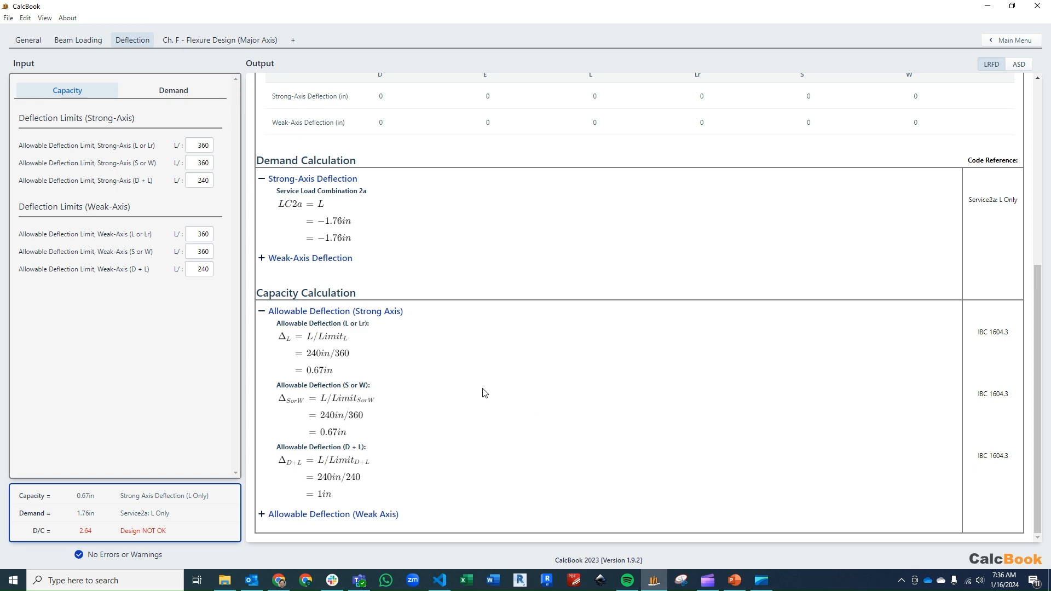